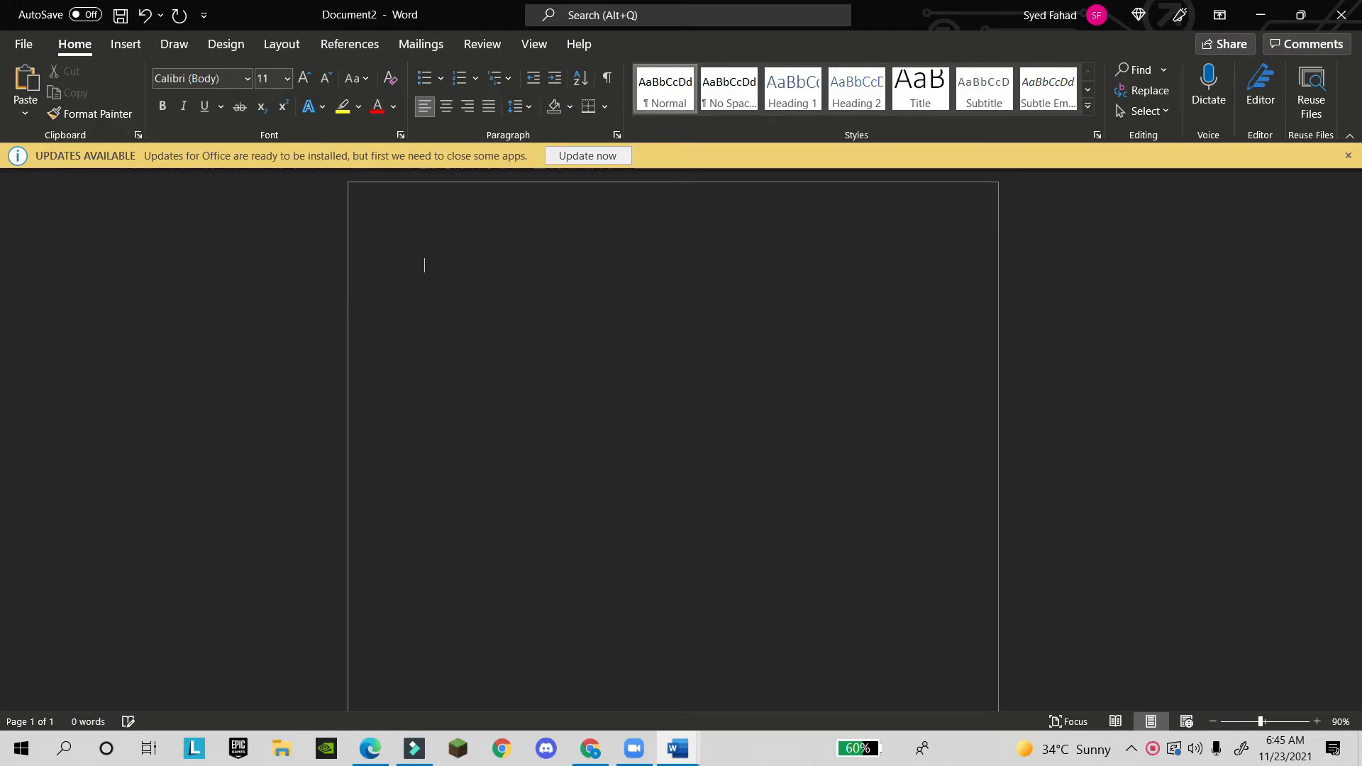
- Set font size 24, AutoFormat +---+---+---+---+ into a four-column table and write the columns note
click(285, 78)
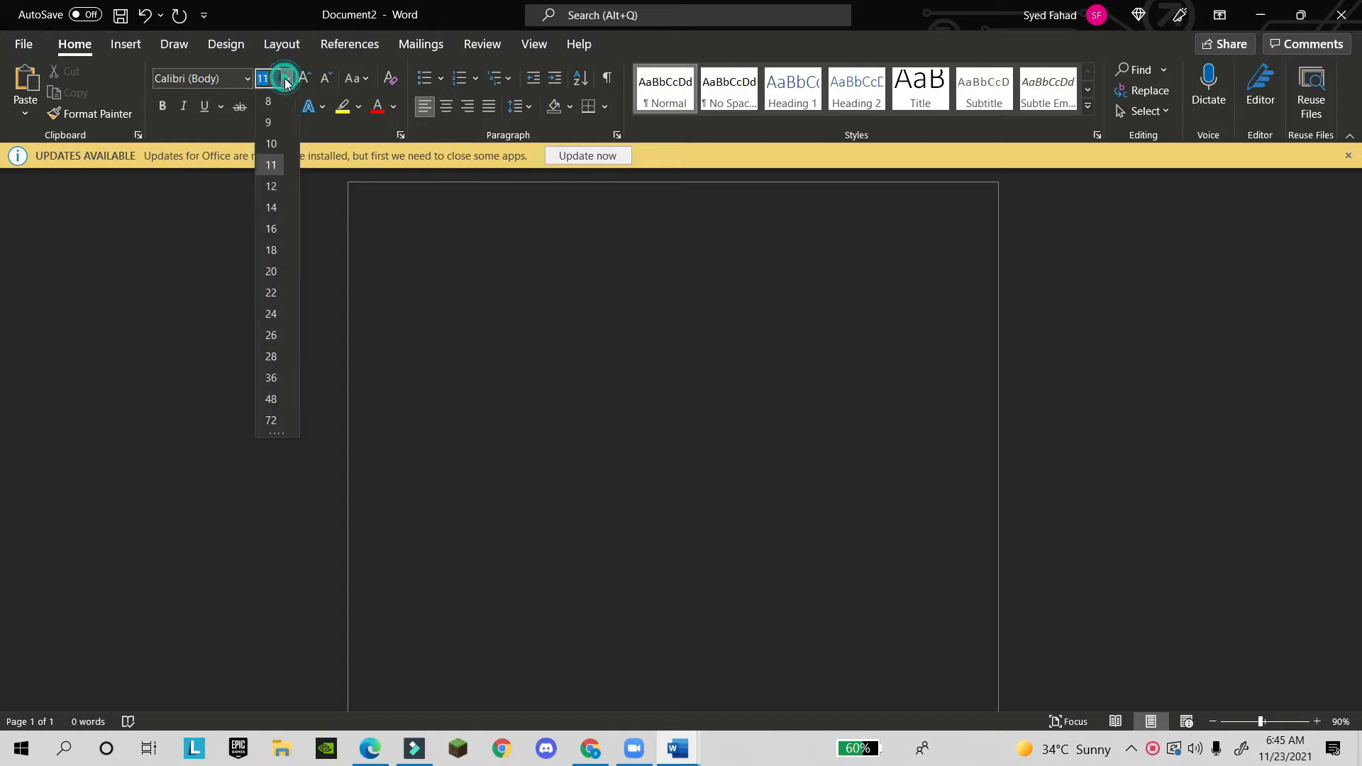
click(271, 315)
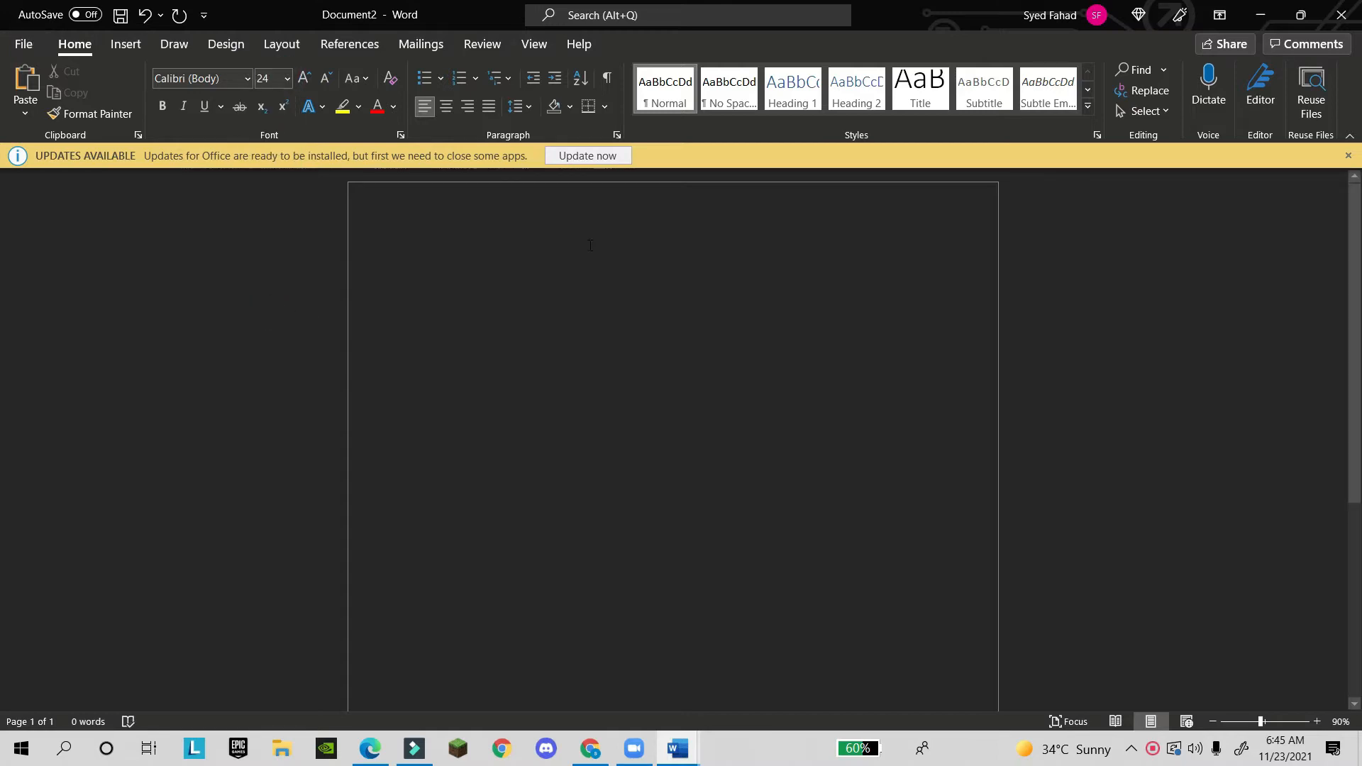
text(+---)
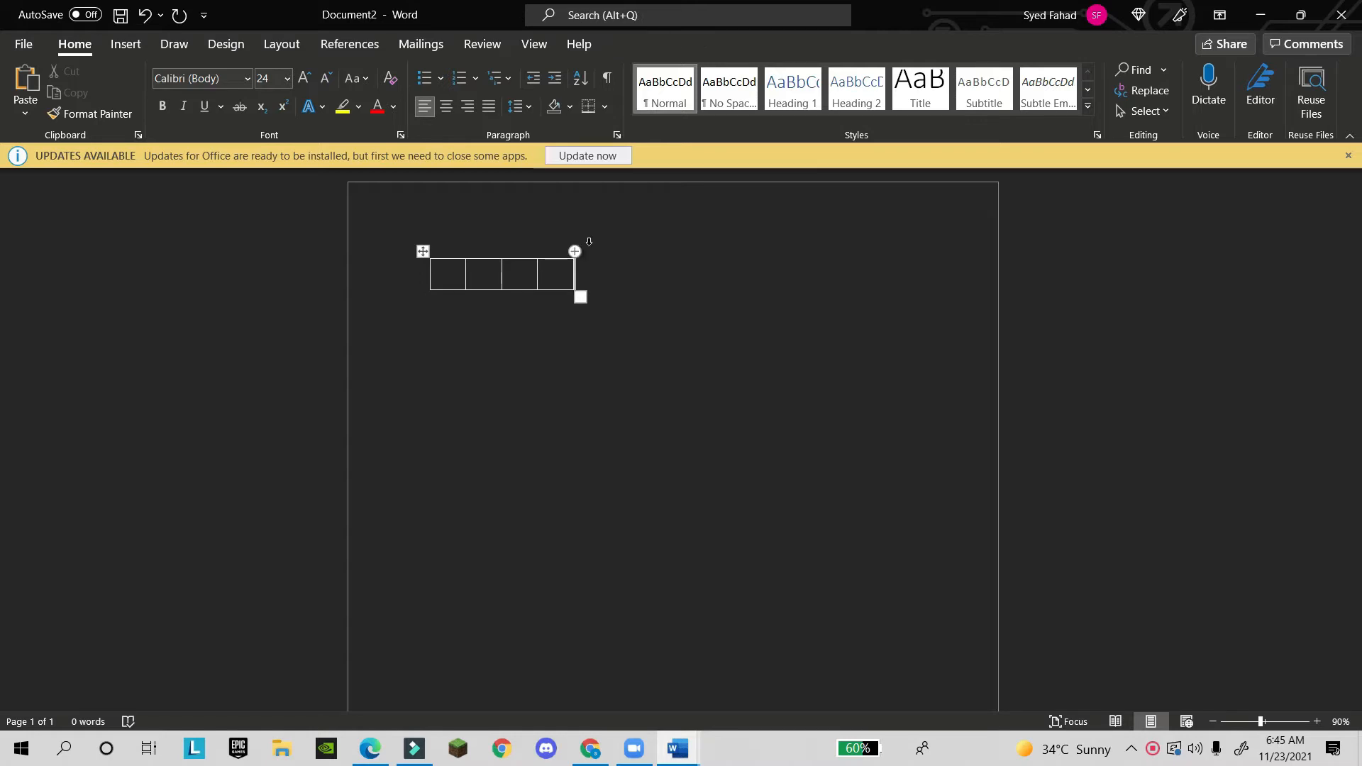
text(fo)
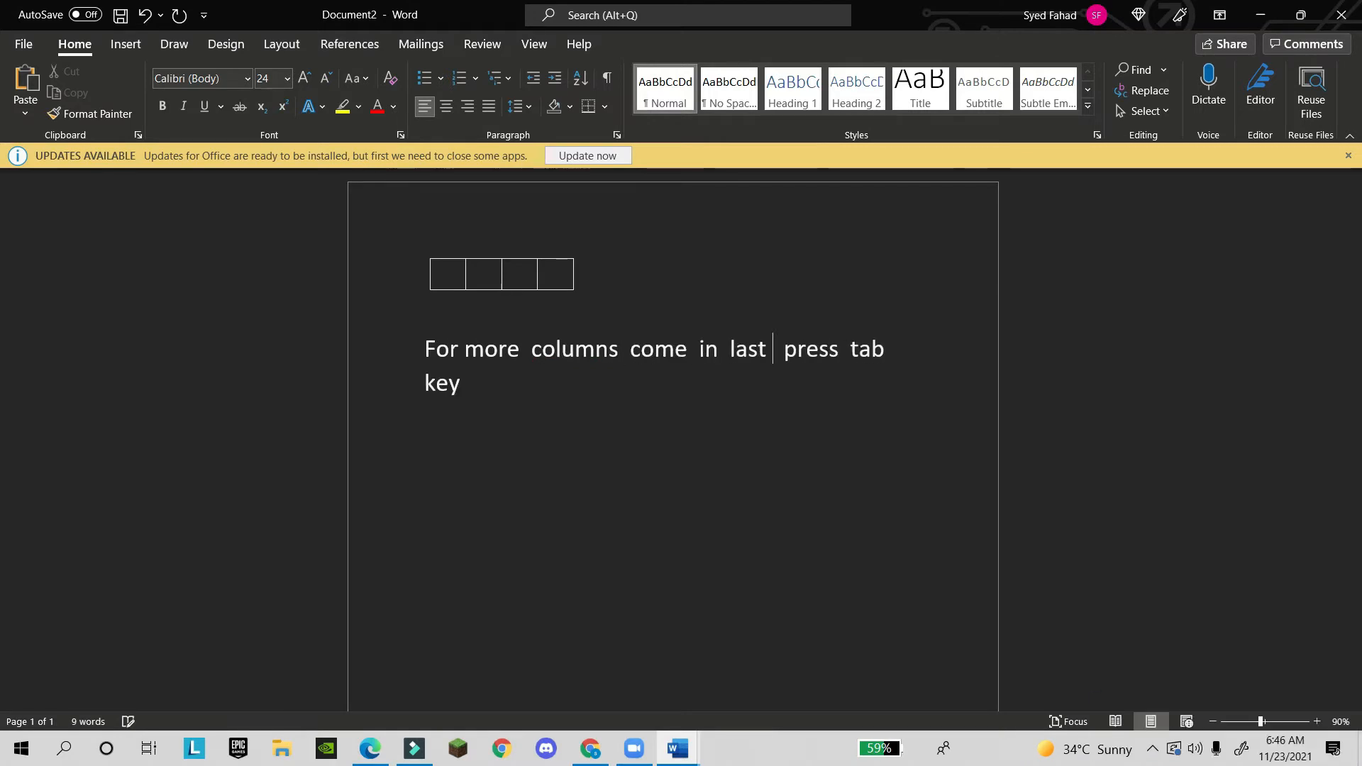
text(box and)
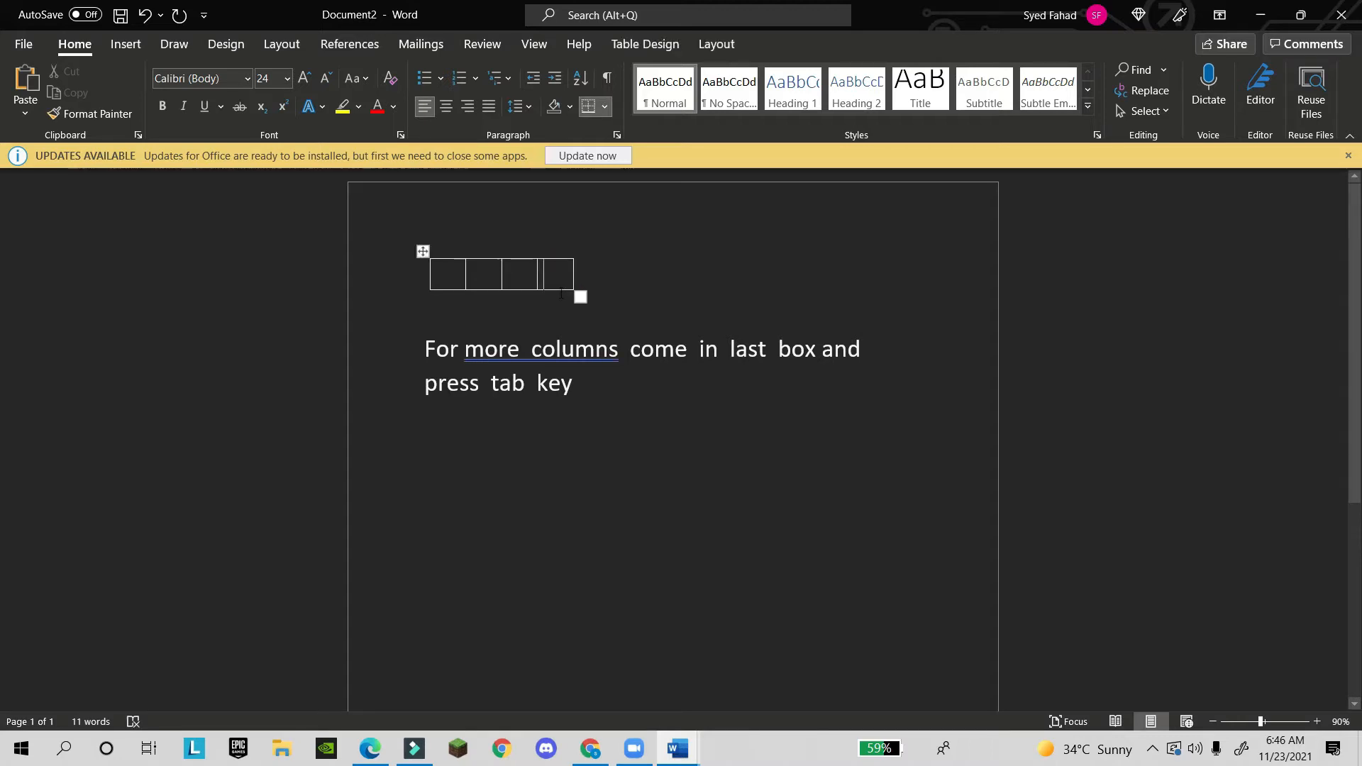
- Add rows with Tab until the table has five, then start a new blank document
key(Tab)
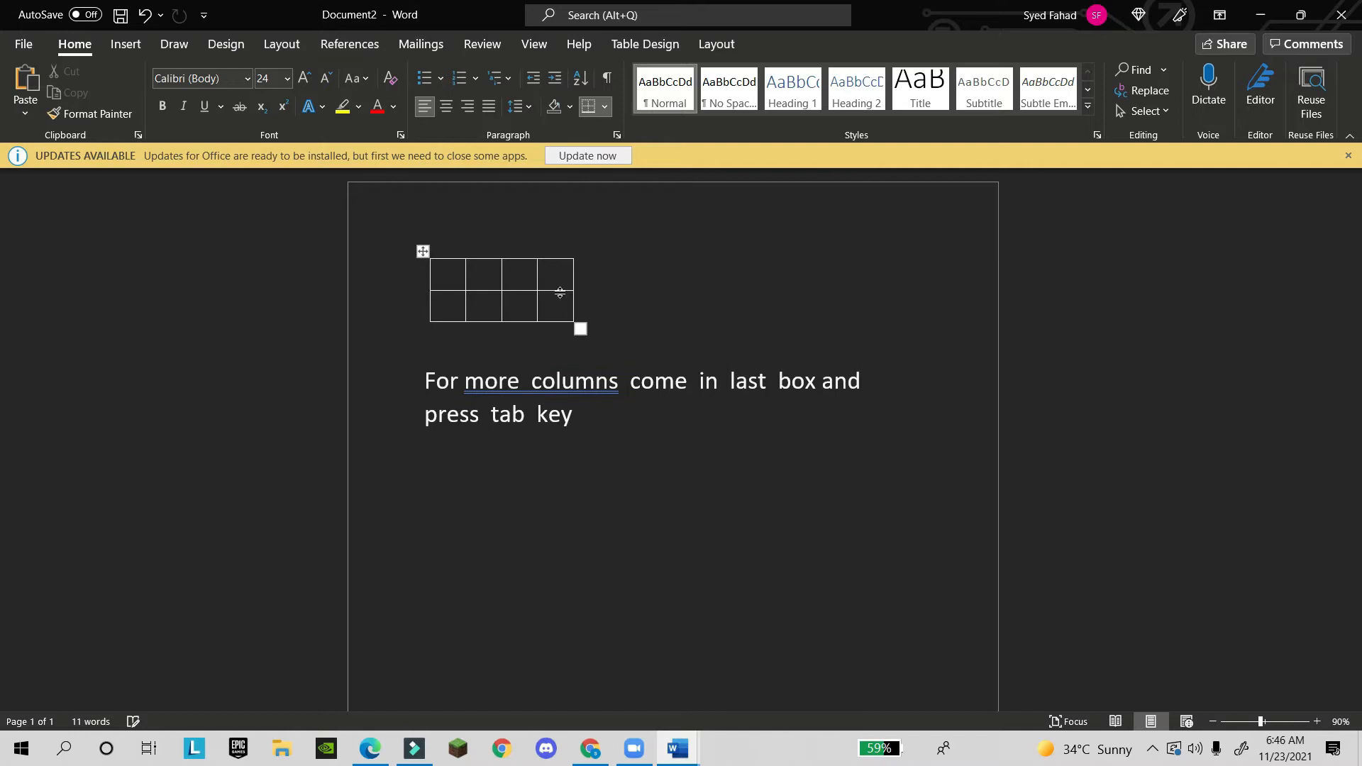
key(tab)
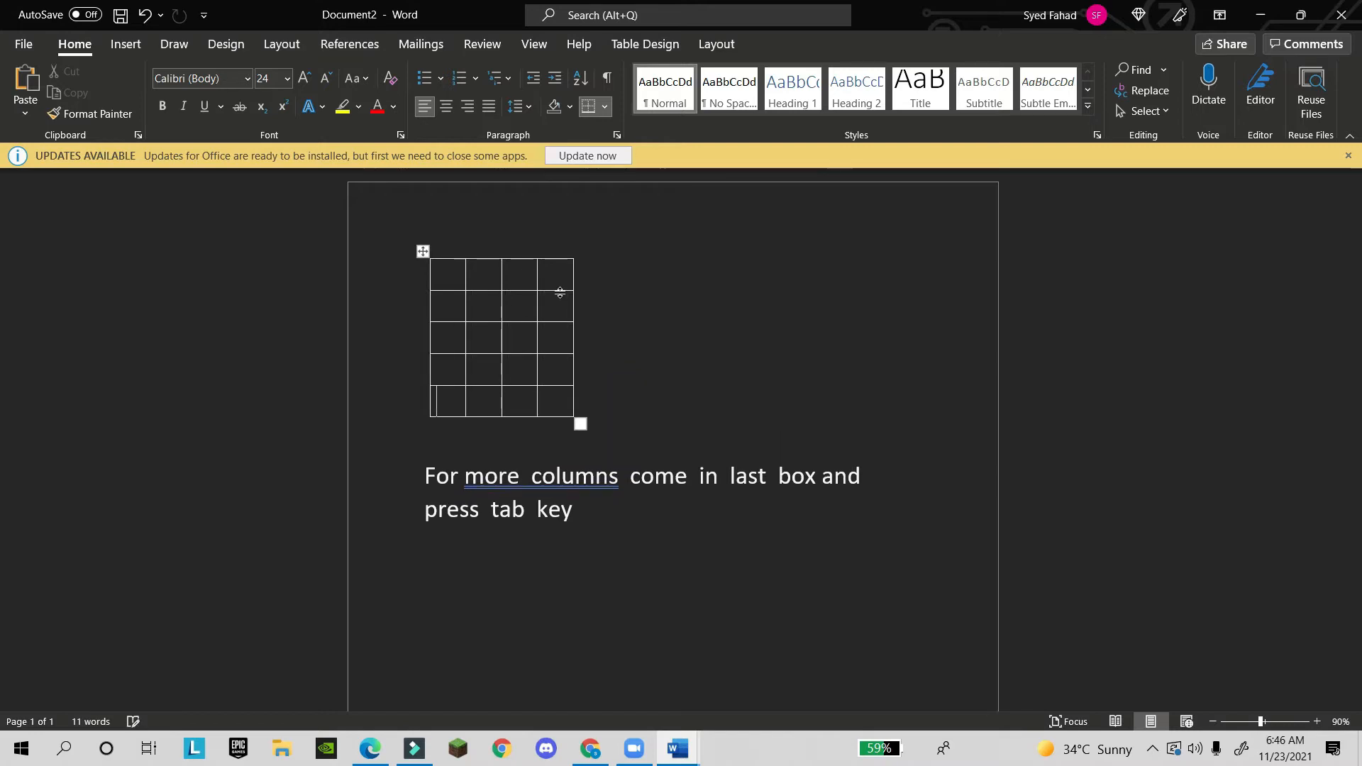
mouse_move(608, 539)
text(+-------------------)
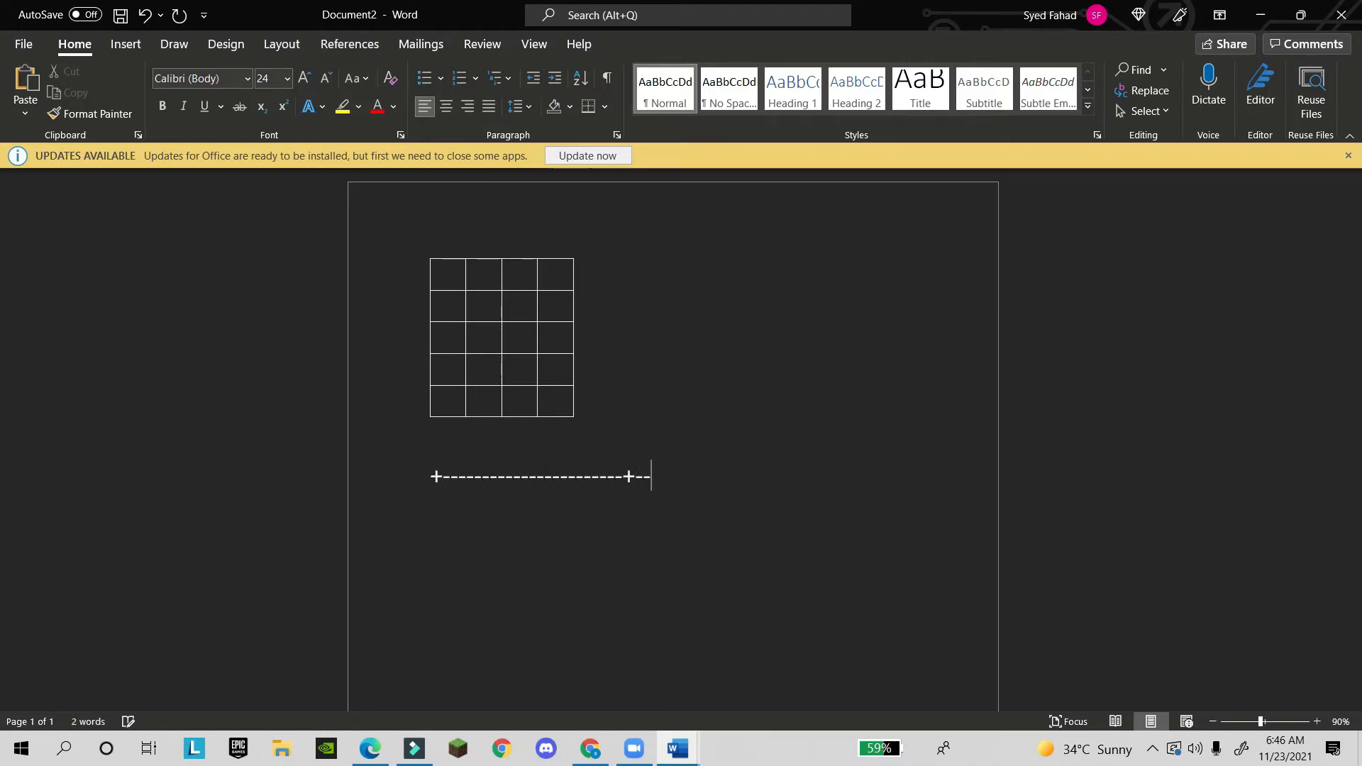
text(+---+-----)
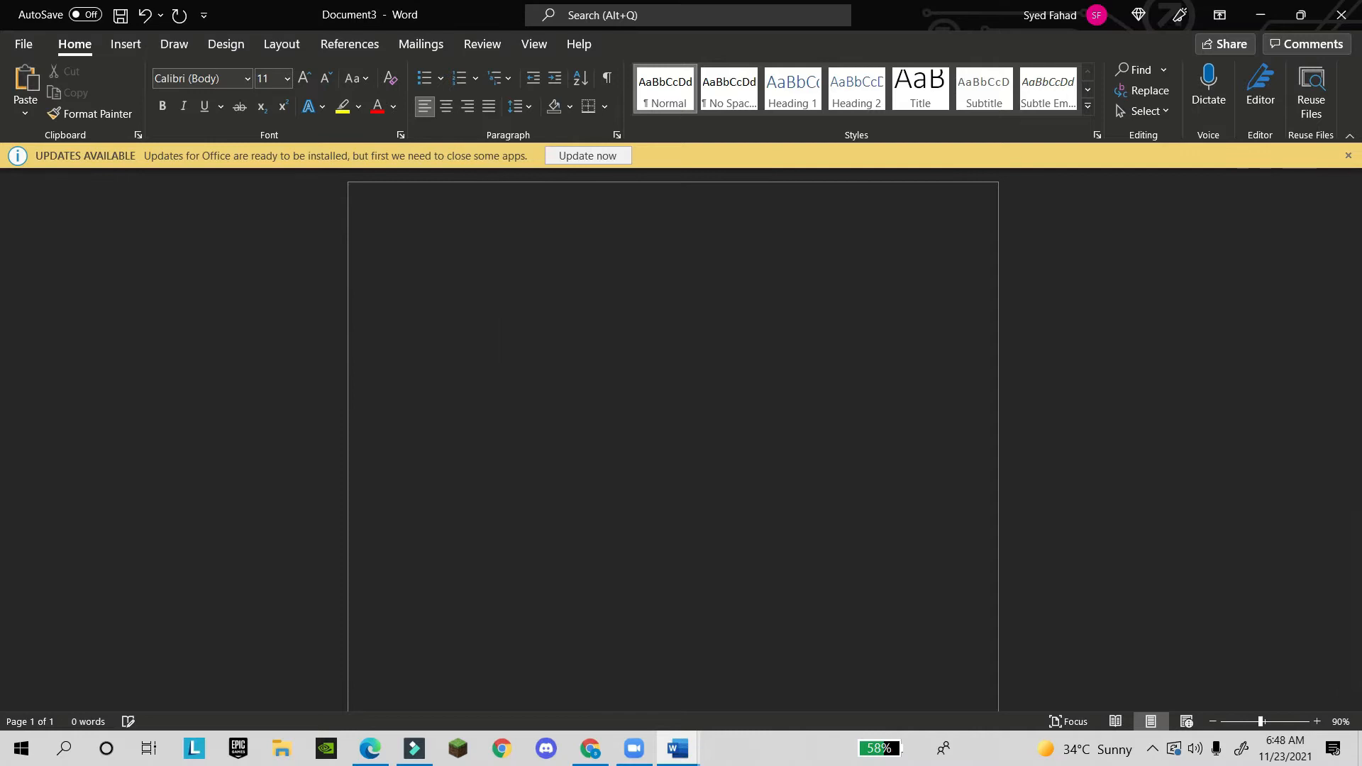
- Let AutoFormat turn ***, = and ### into dotted, double and single divider lines
text(***)
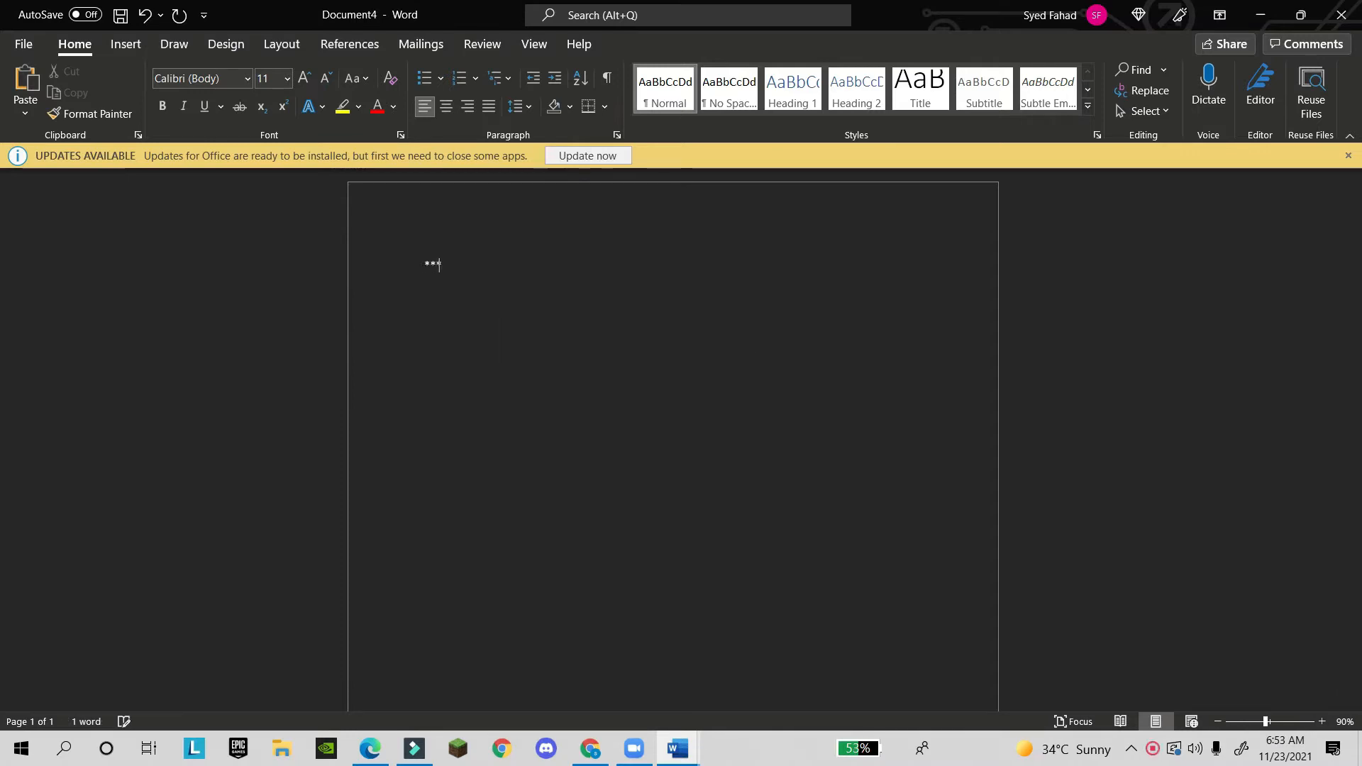
key(Enter)
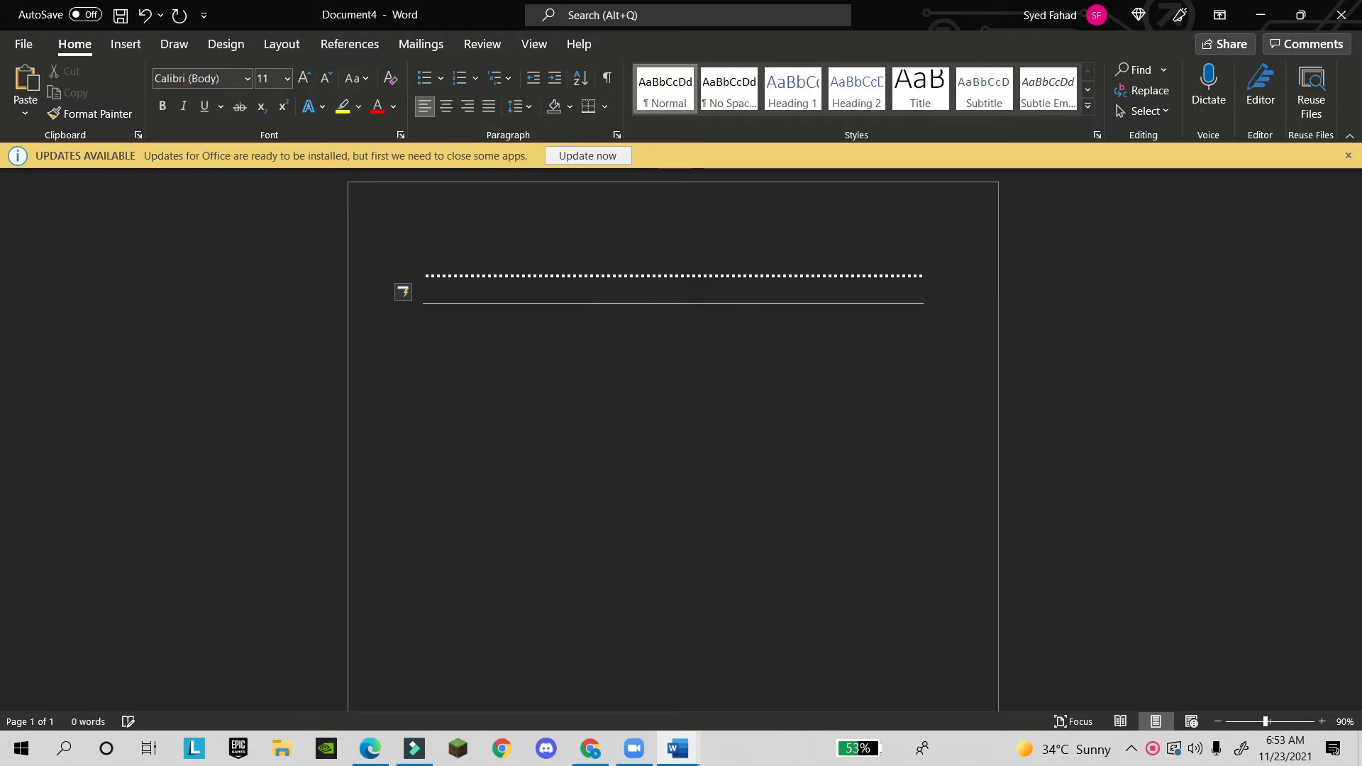
text(=)
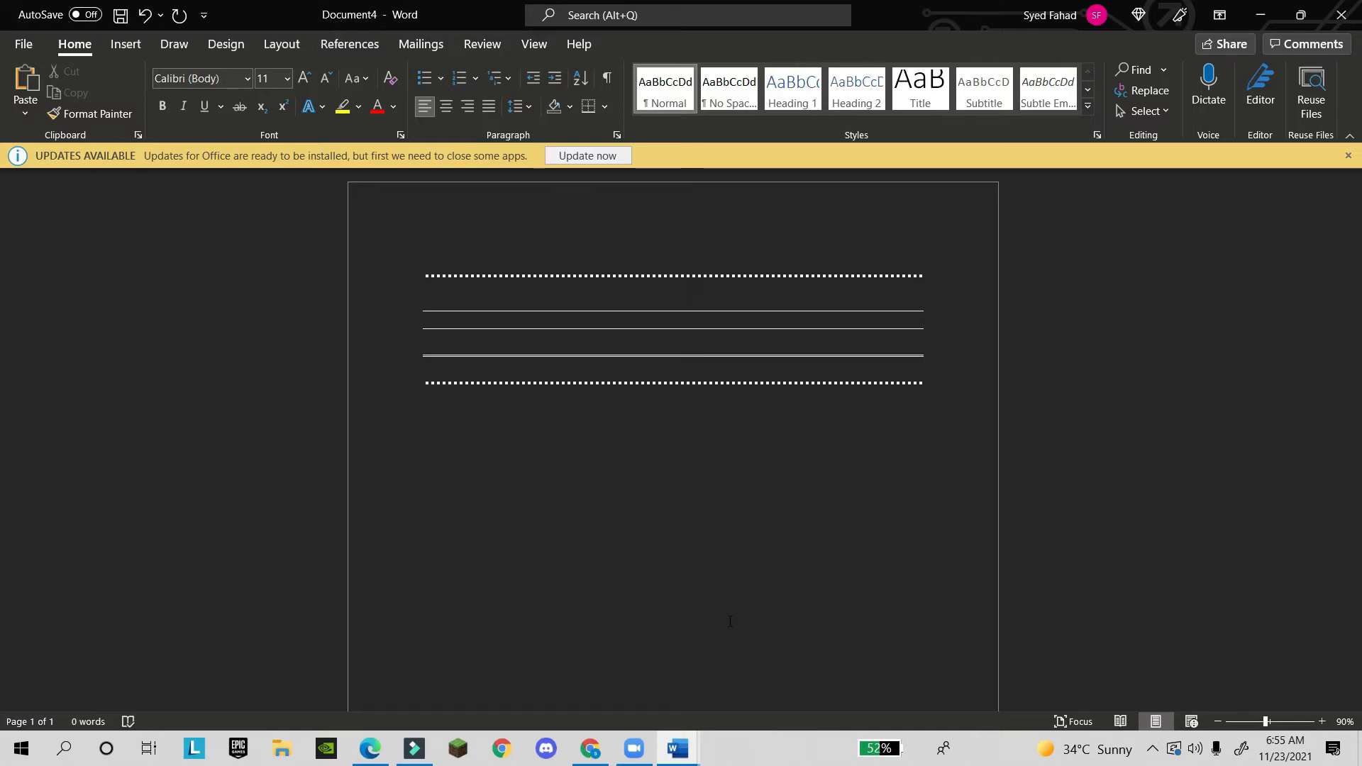
text(###)
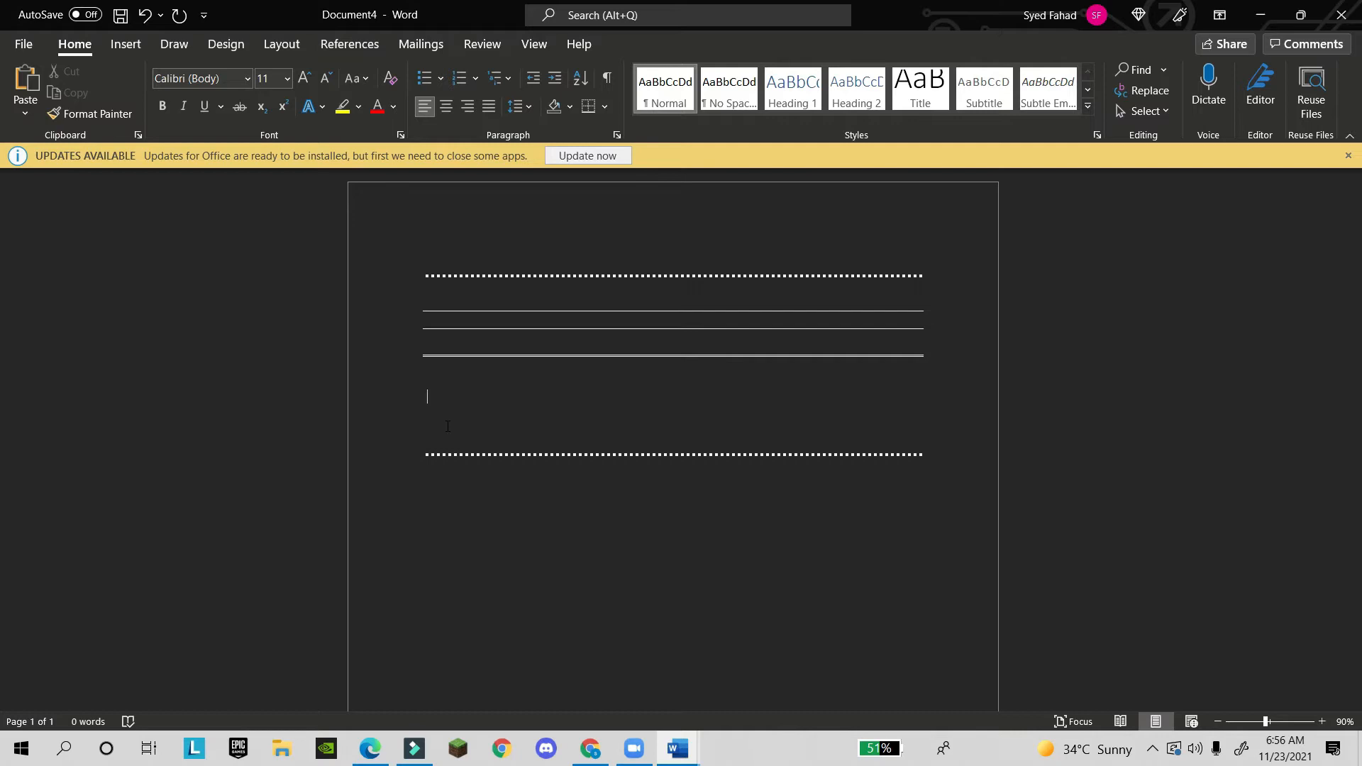
text(###)
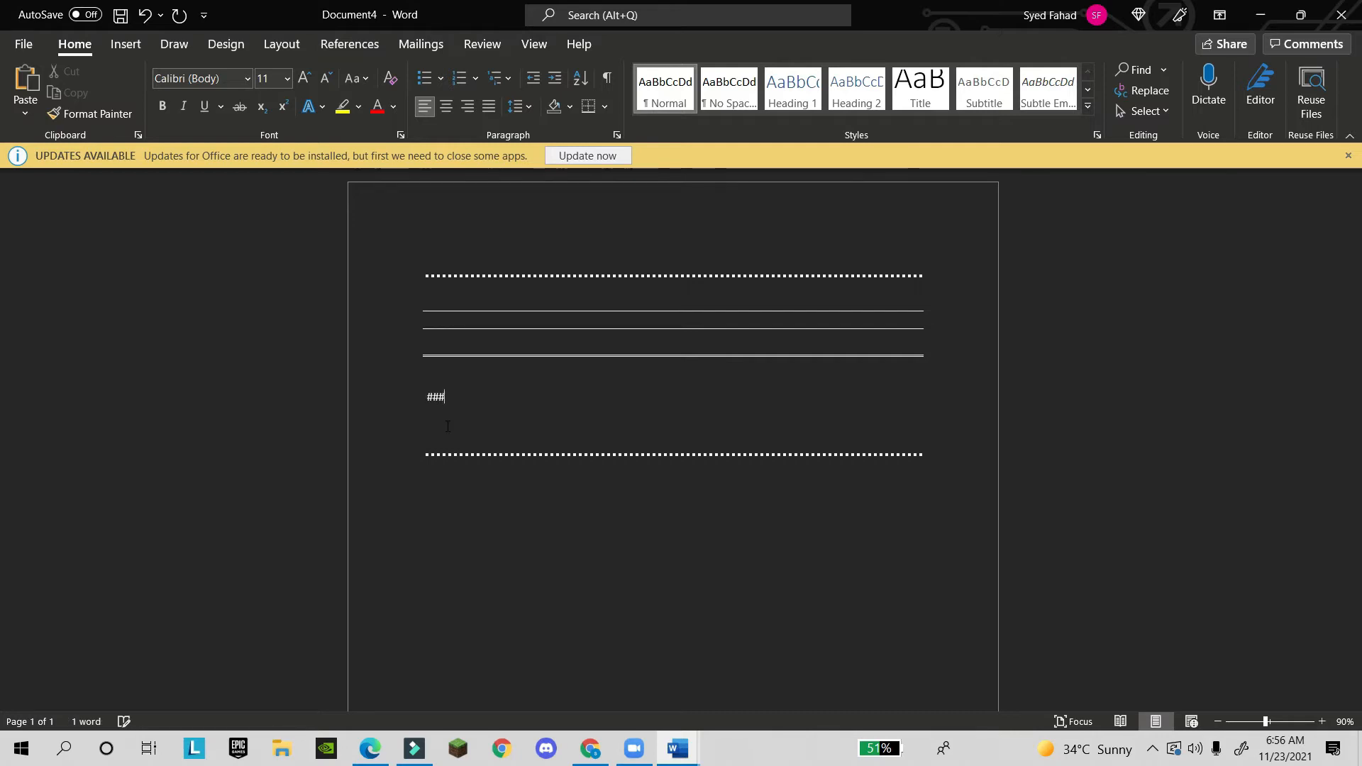
key(Backspace)
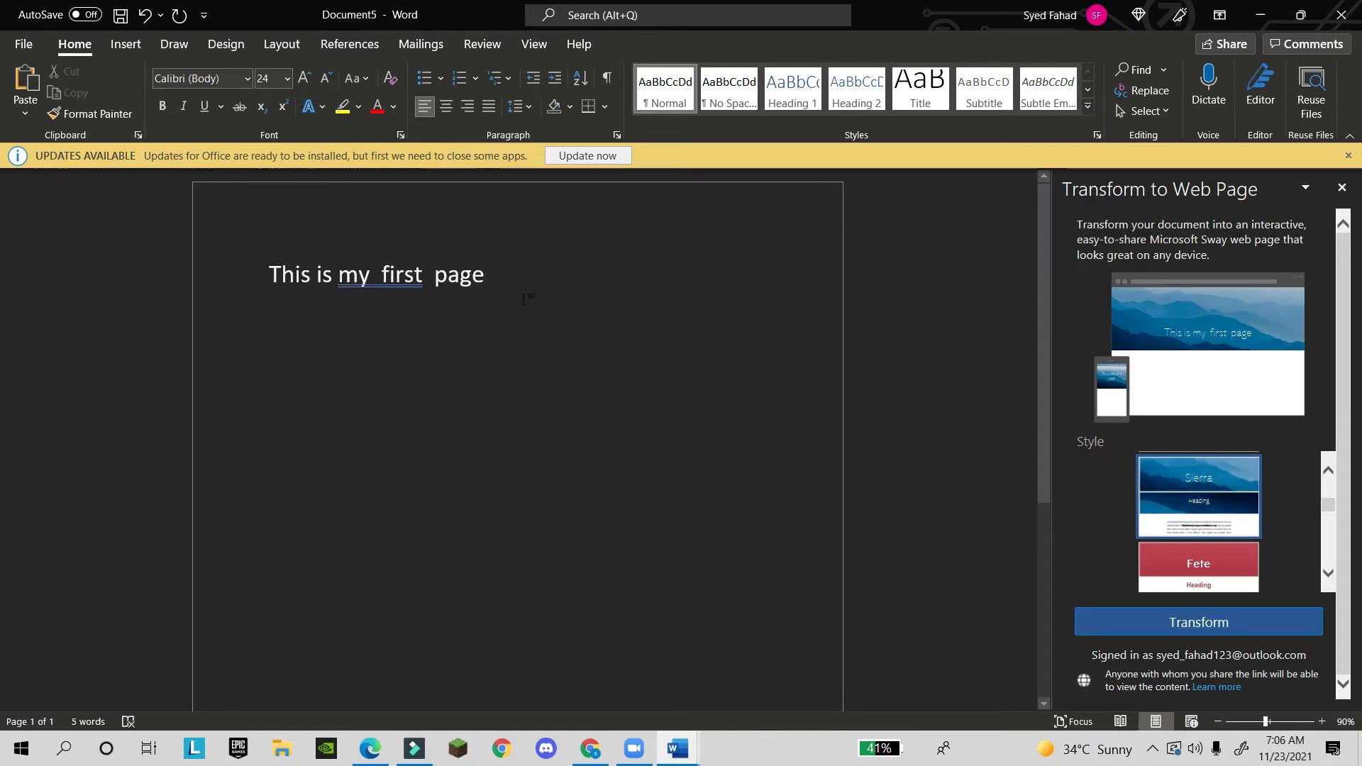
- Choose the Celestial style in the Transform to Web Page pane
click(25, 44)
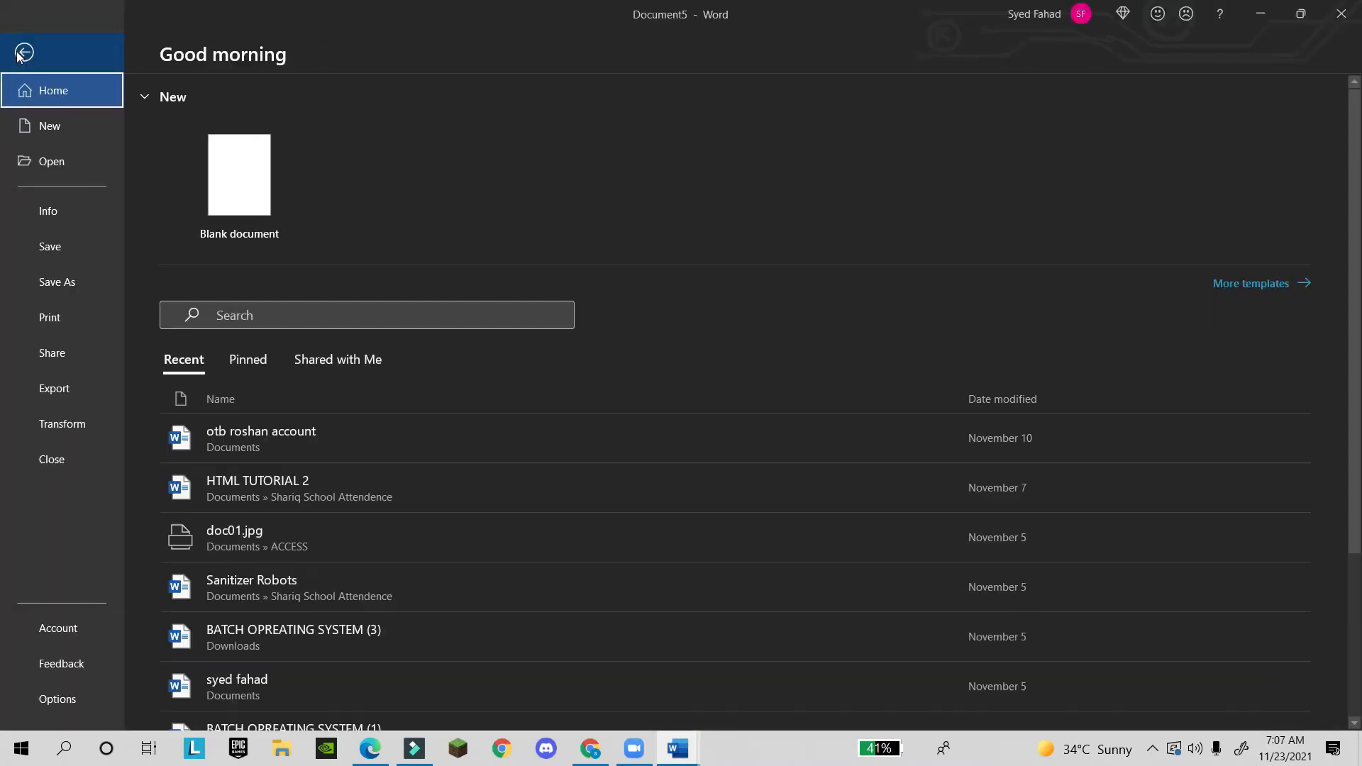
mouse_move(61, 425)
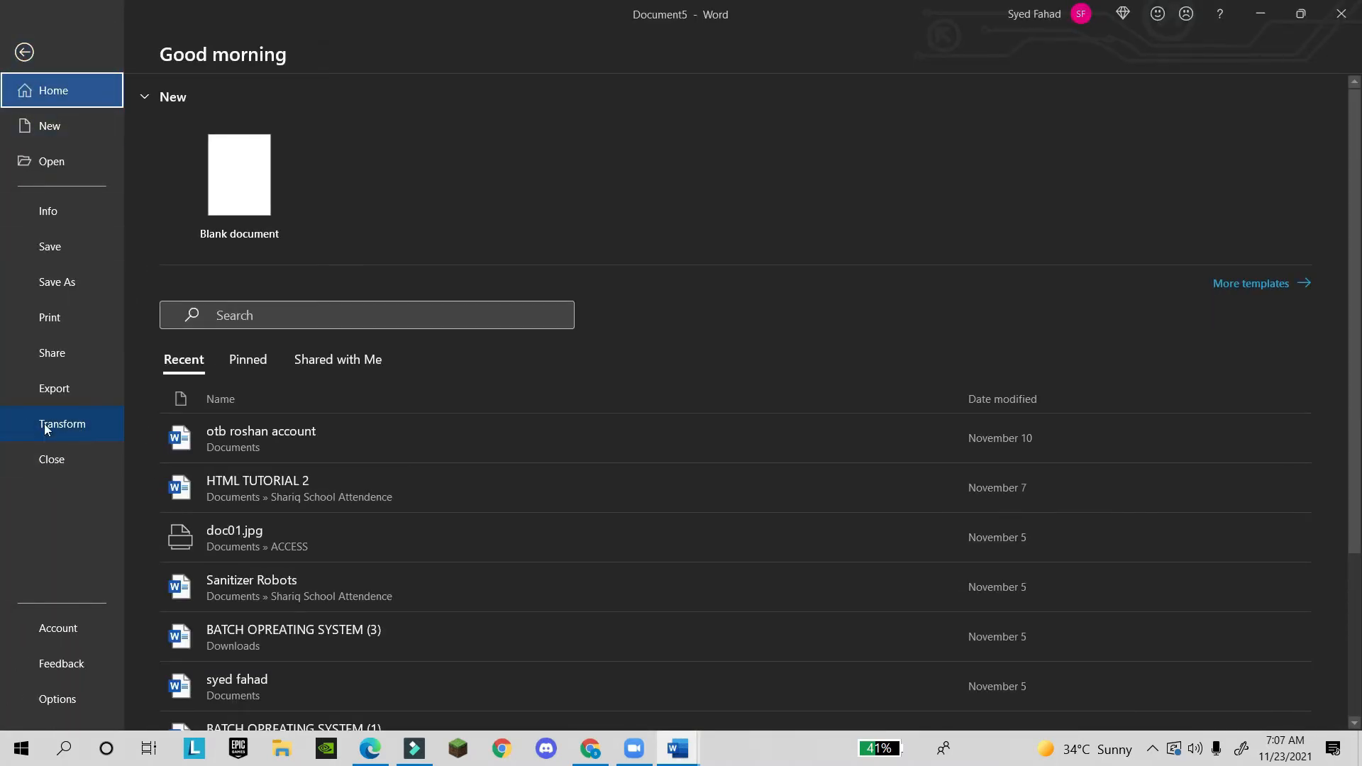
click(61, 424)
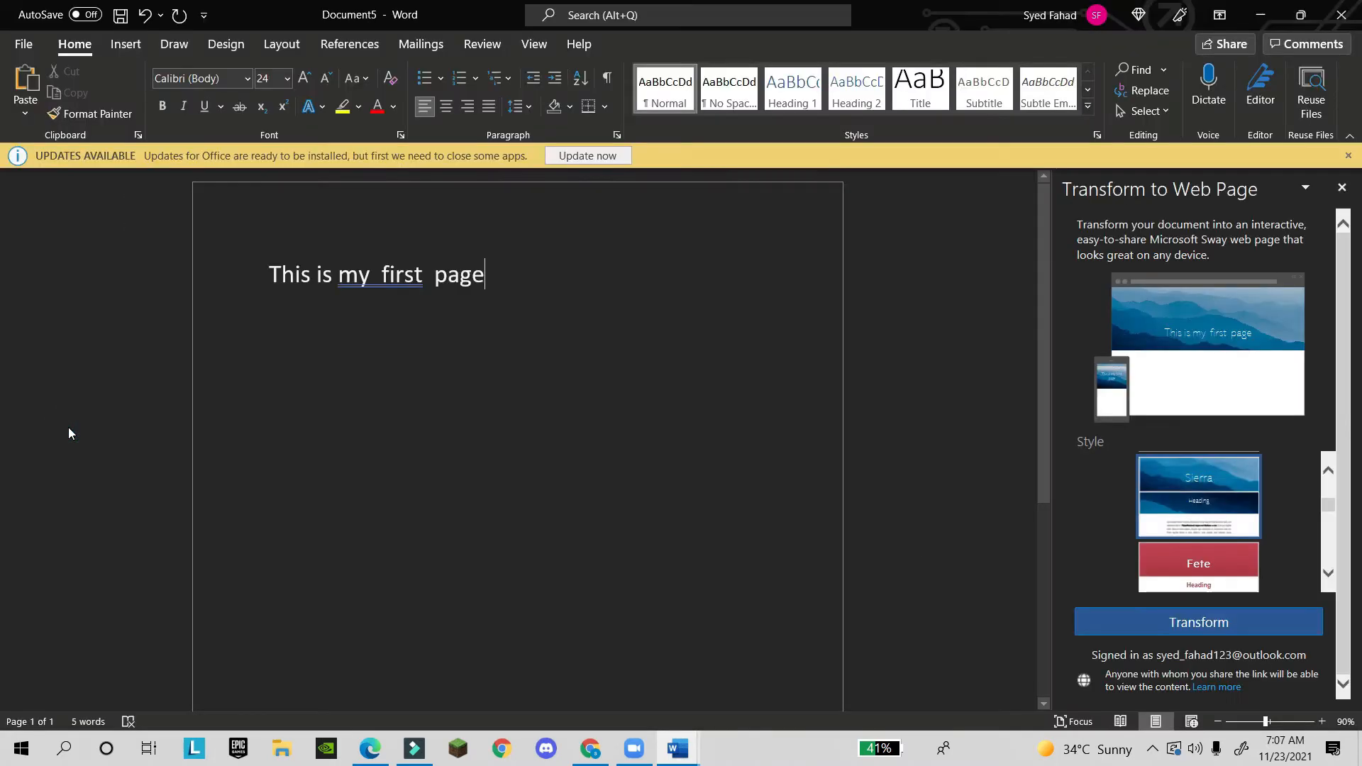
scroll(down, 3)
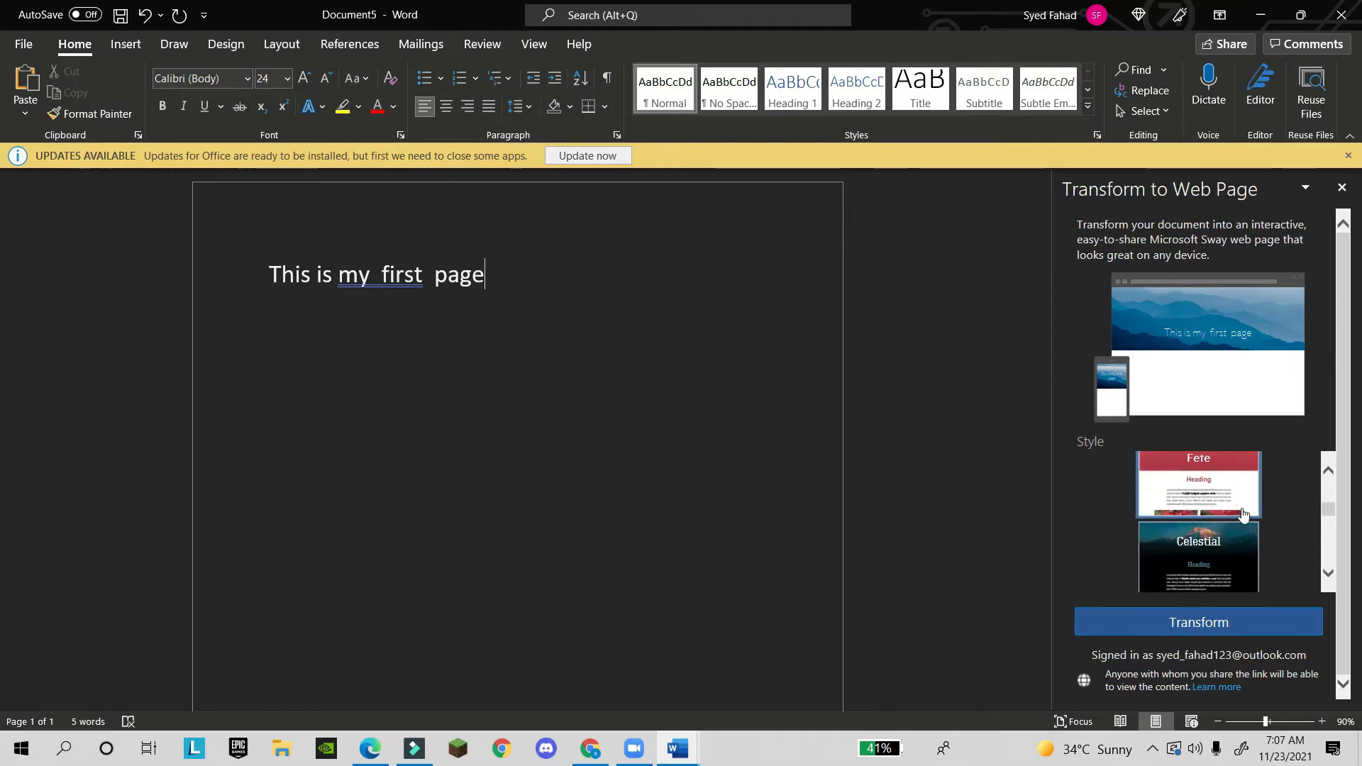
scroll(down, 3)
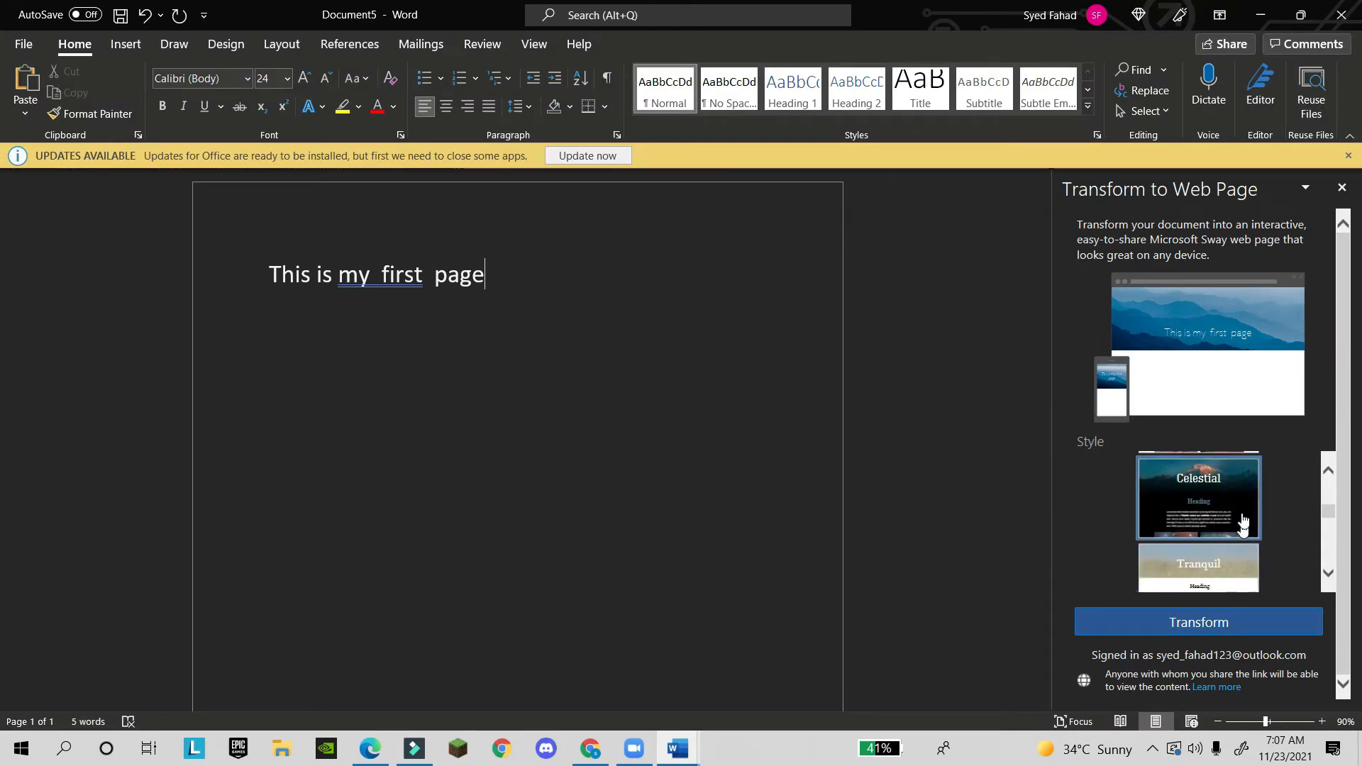
click(1198, 496)
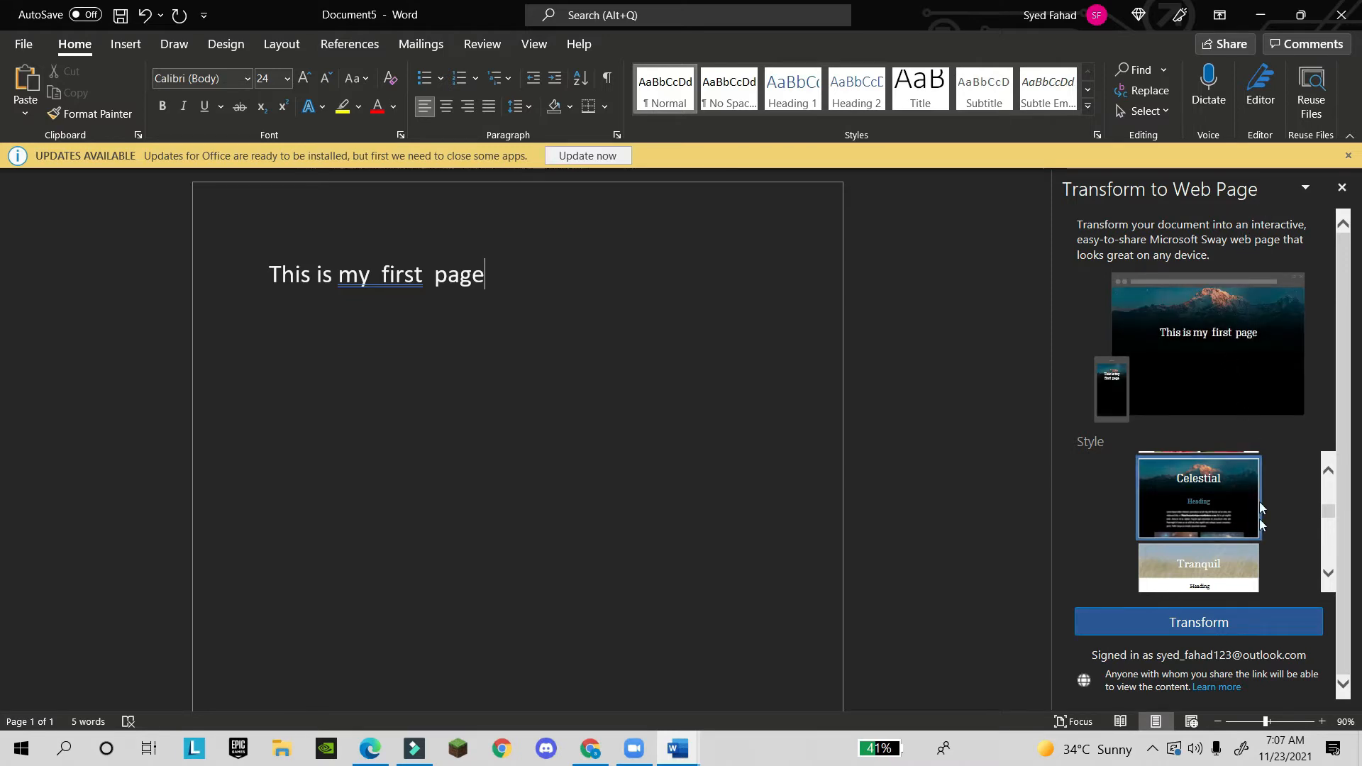
- Transform the document into a Sway web page and confirm the conversion
click(1269, 622)
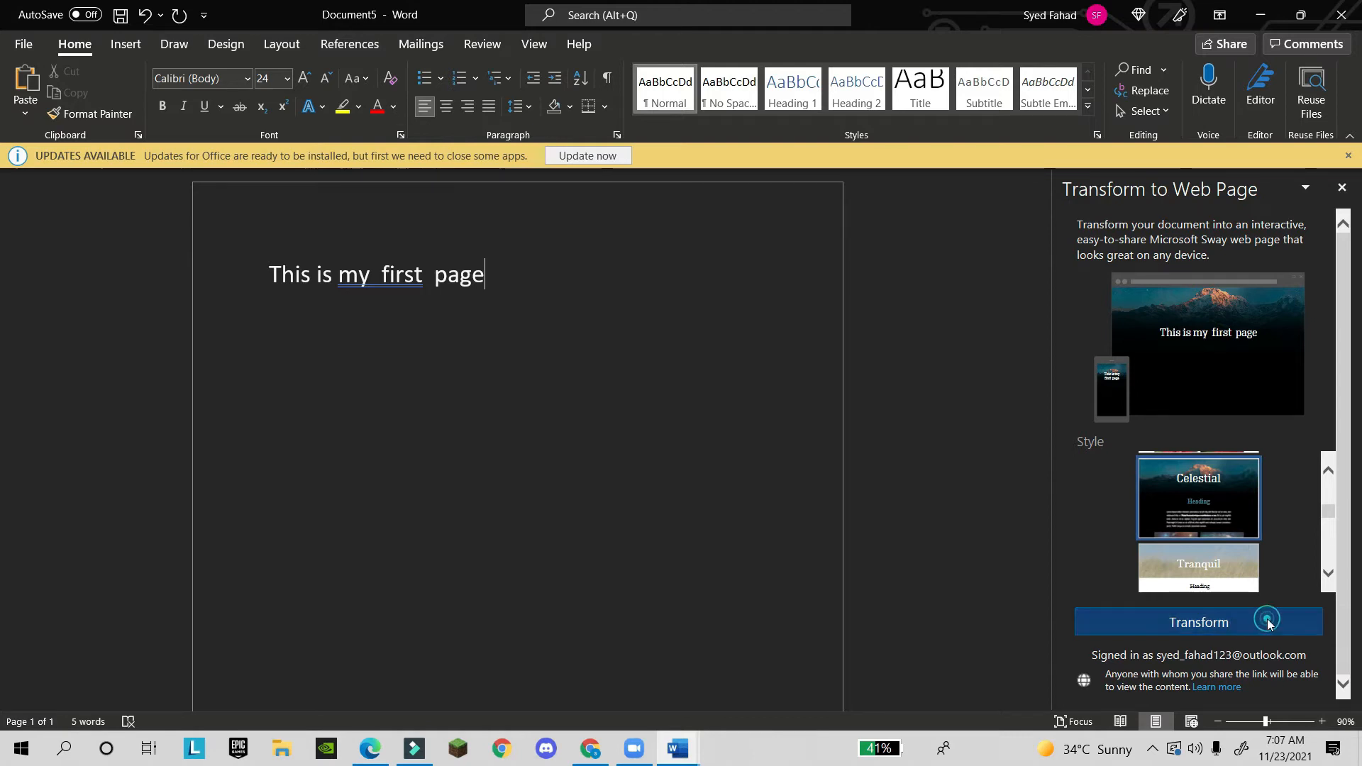
click(1198, 621)
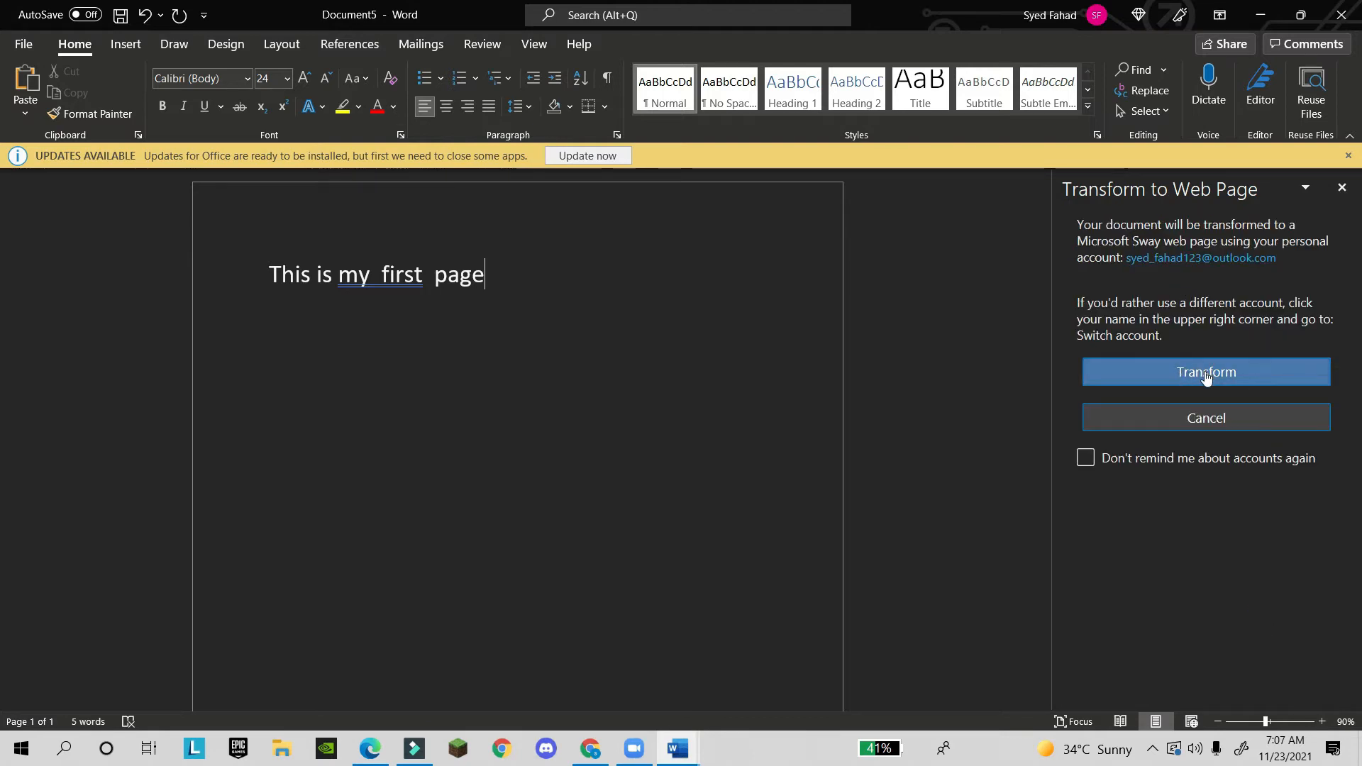
click(1204, 372)
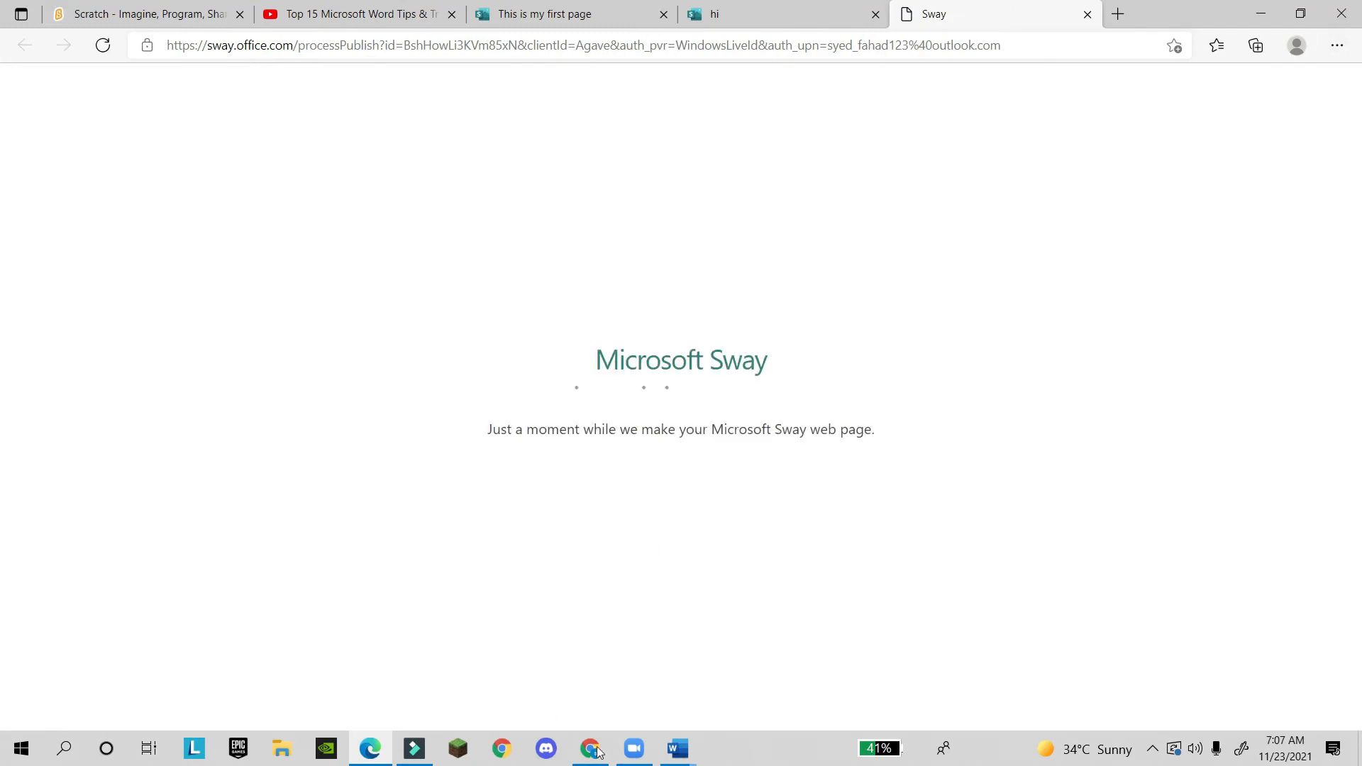
mouse_move(669, 405)
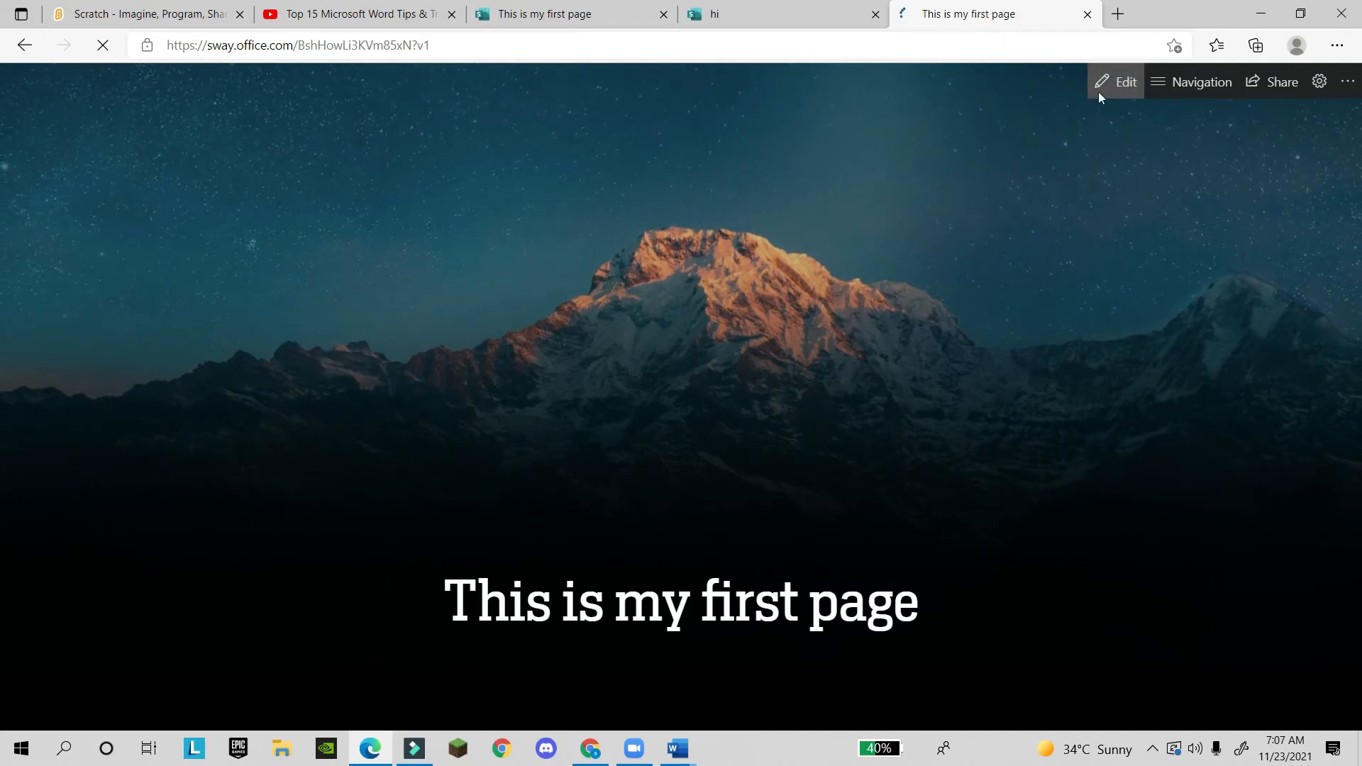
- Enter edit mode and expand the title heading card to add a background
click(1125, 82)
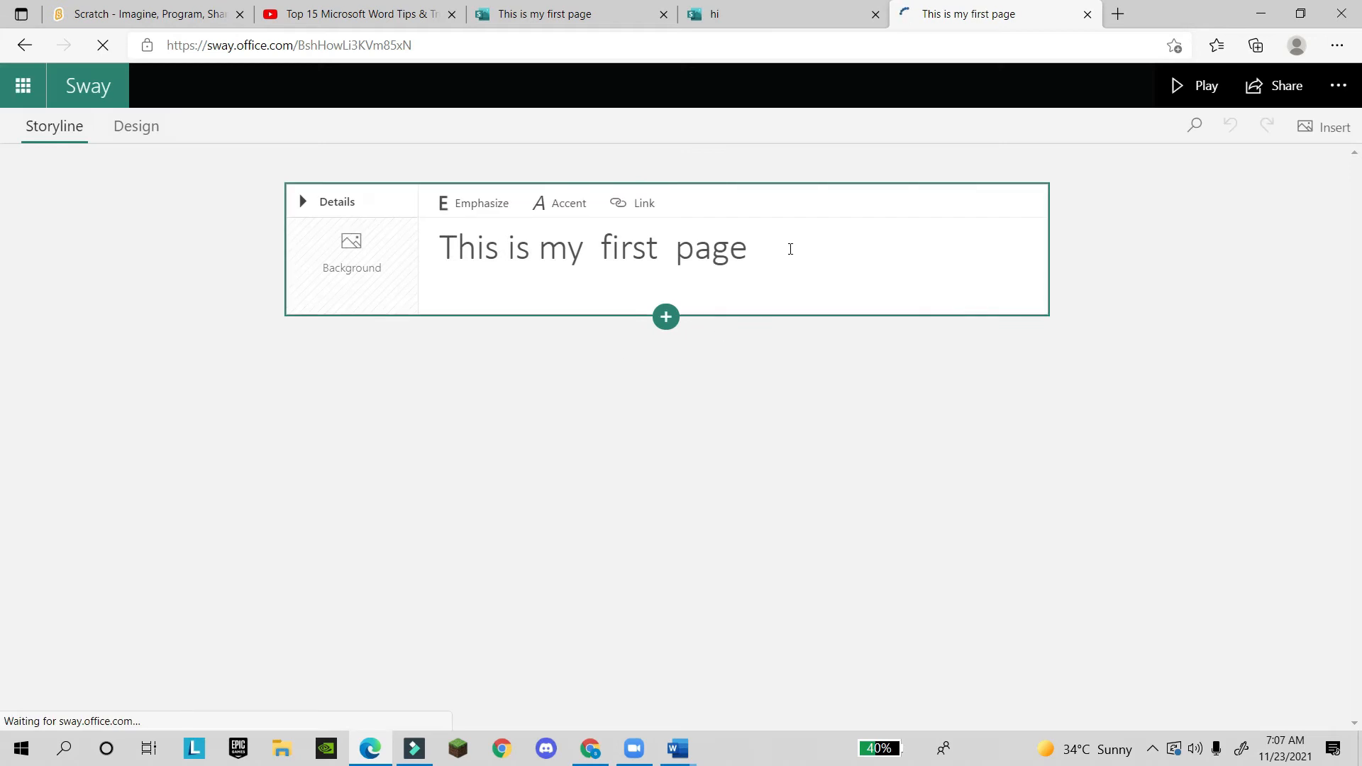
triple_click(593, 247)
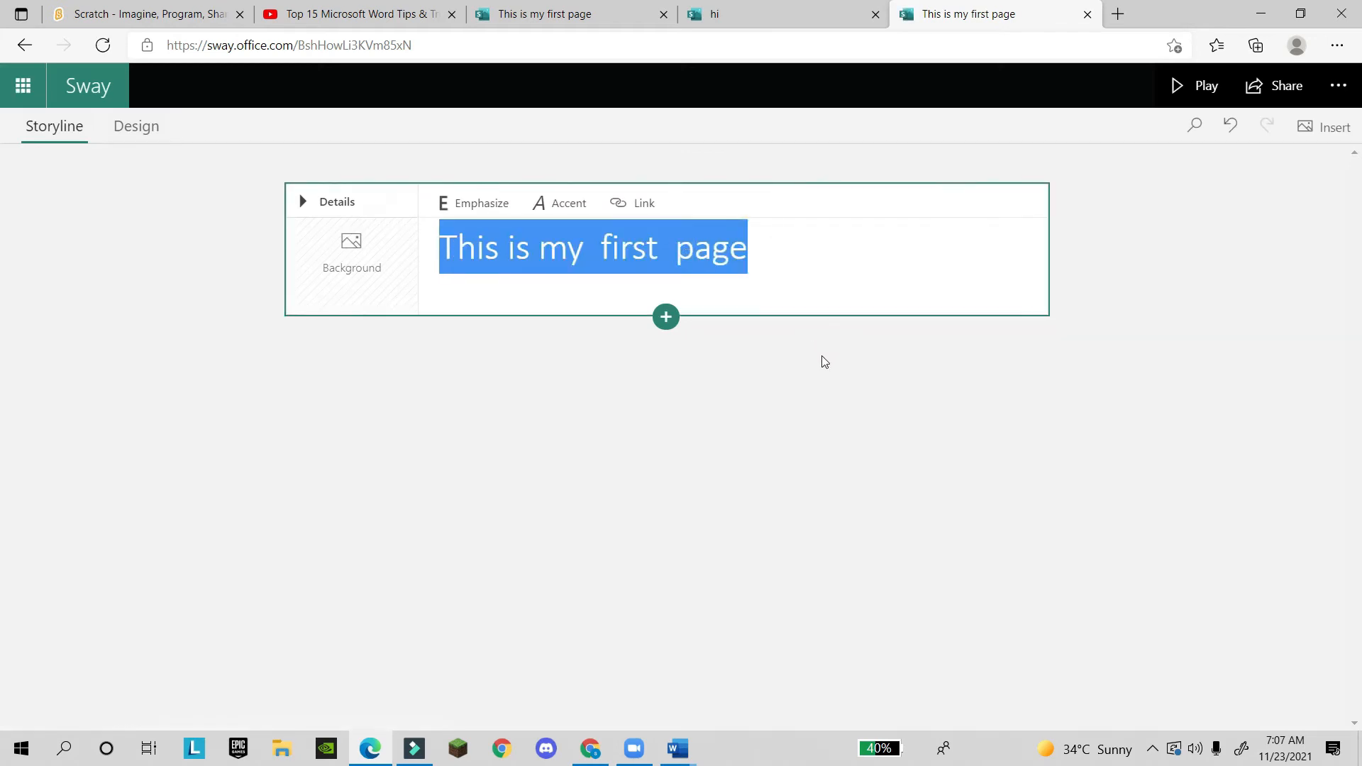
click(301, 201)
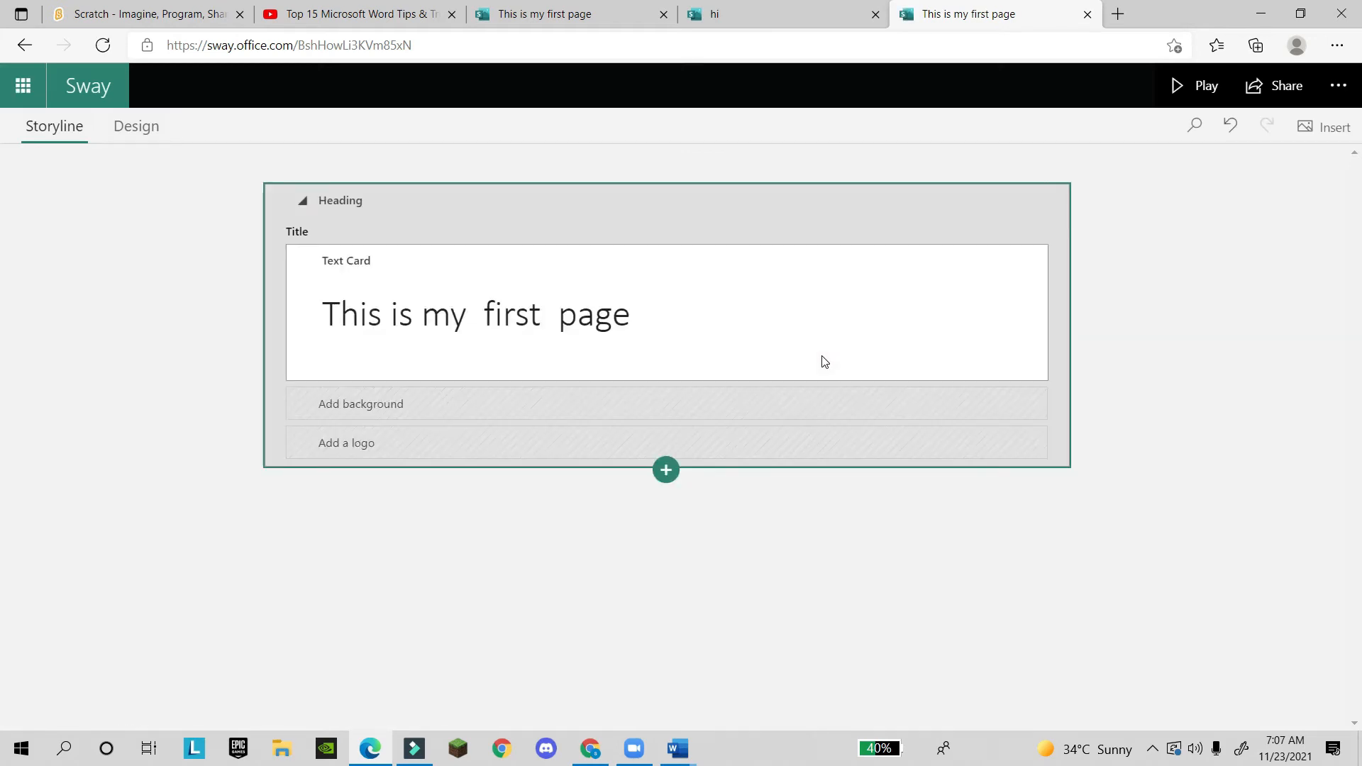
click(682, 332)
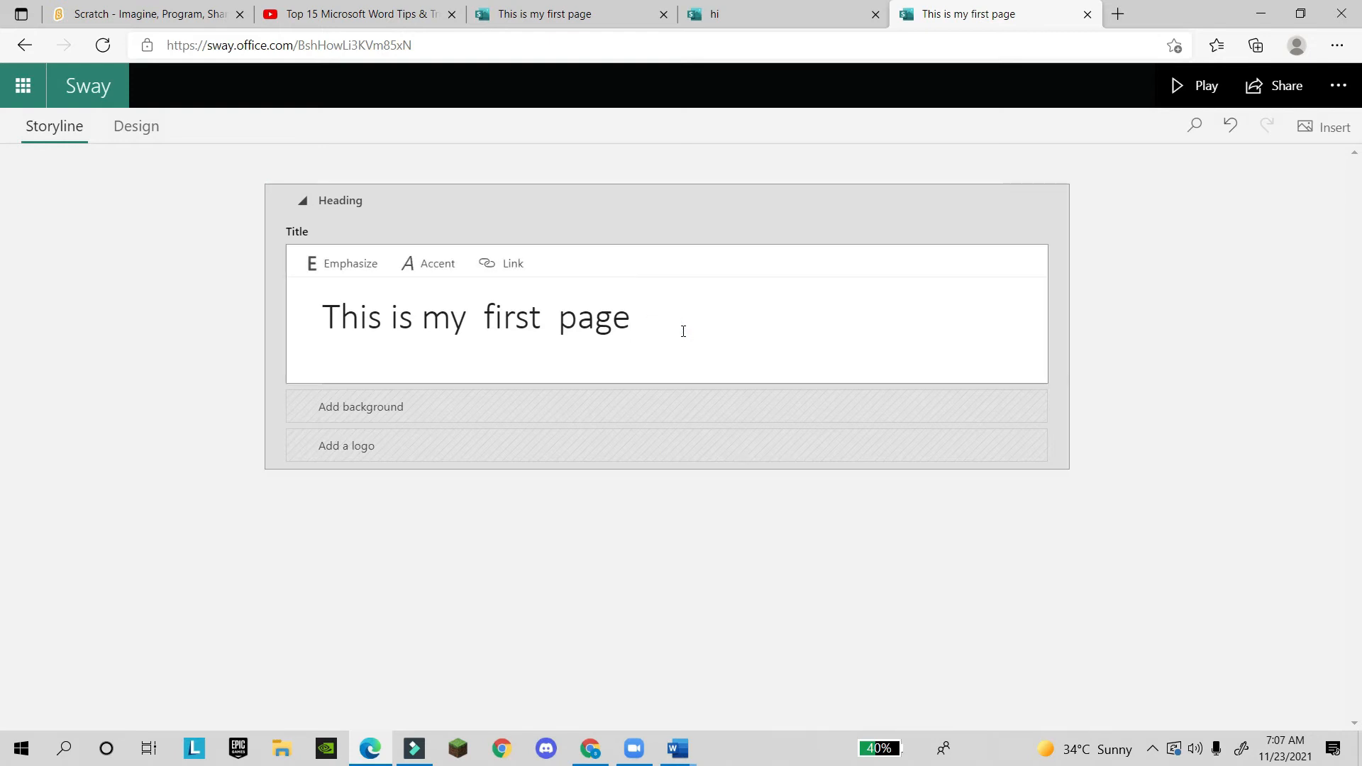
mouse_move(375, 407)
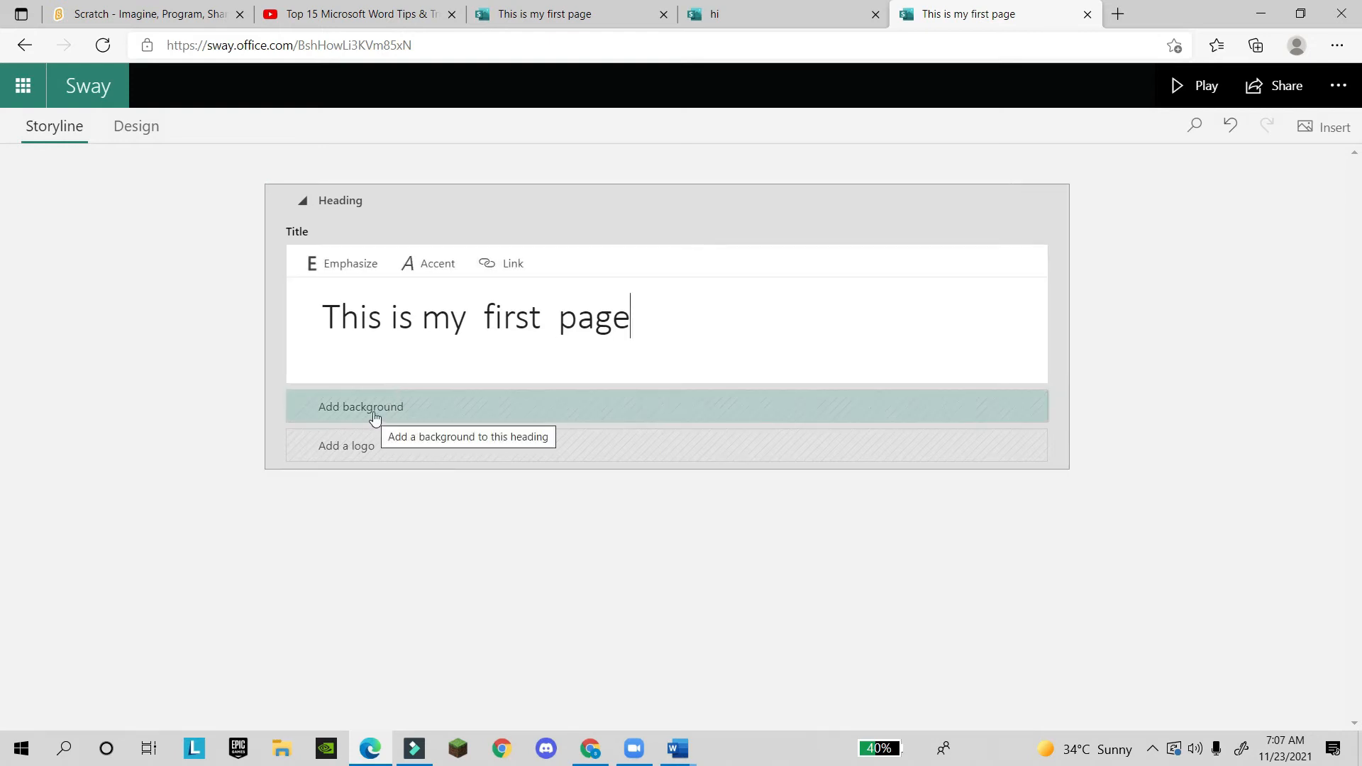
click(361, 407)
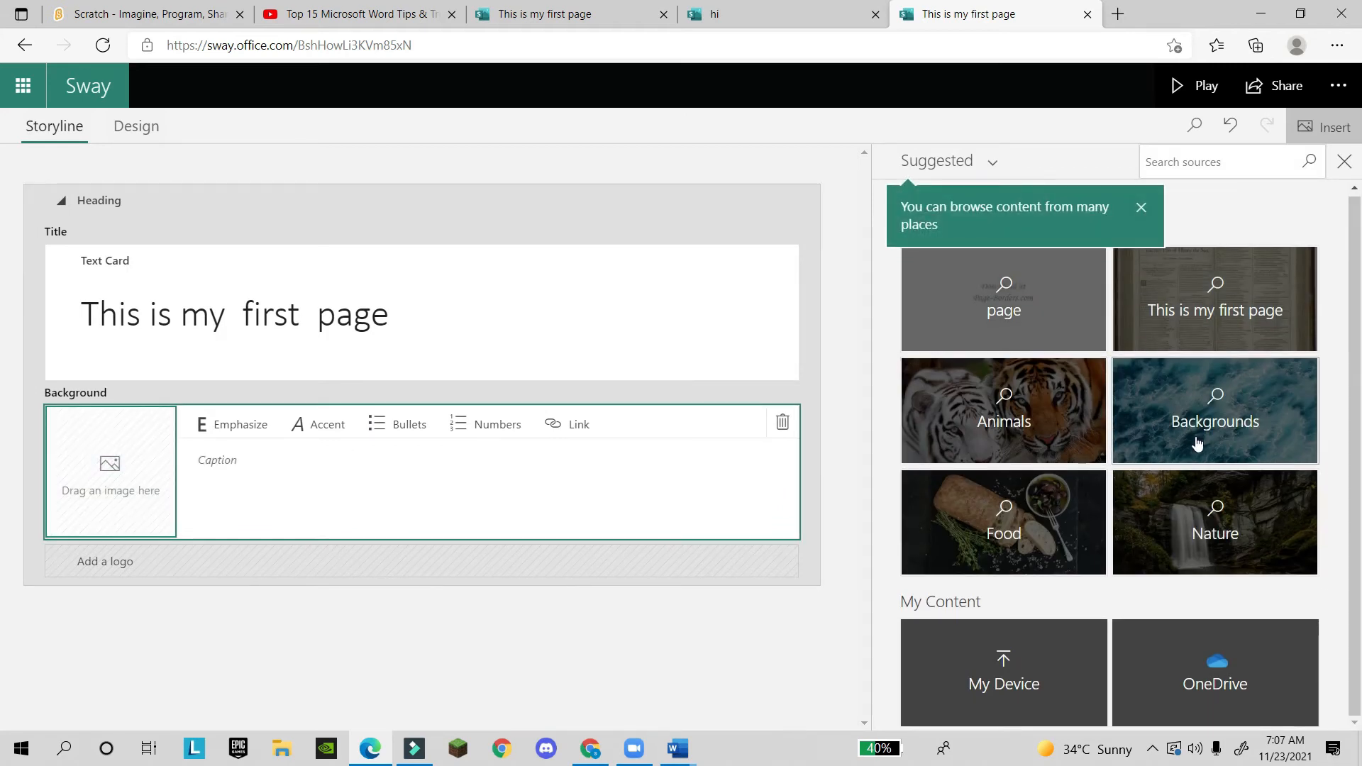
- Insert the wolves-in-snow photo from the Animals suggestions as the title background
click(1003, 408)
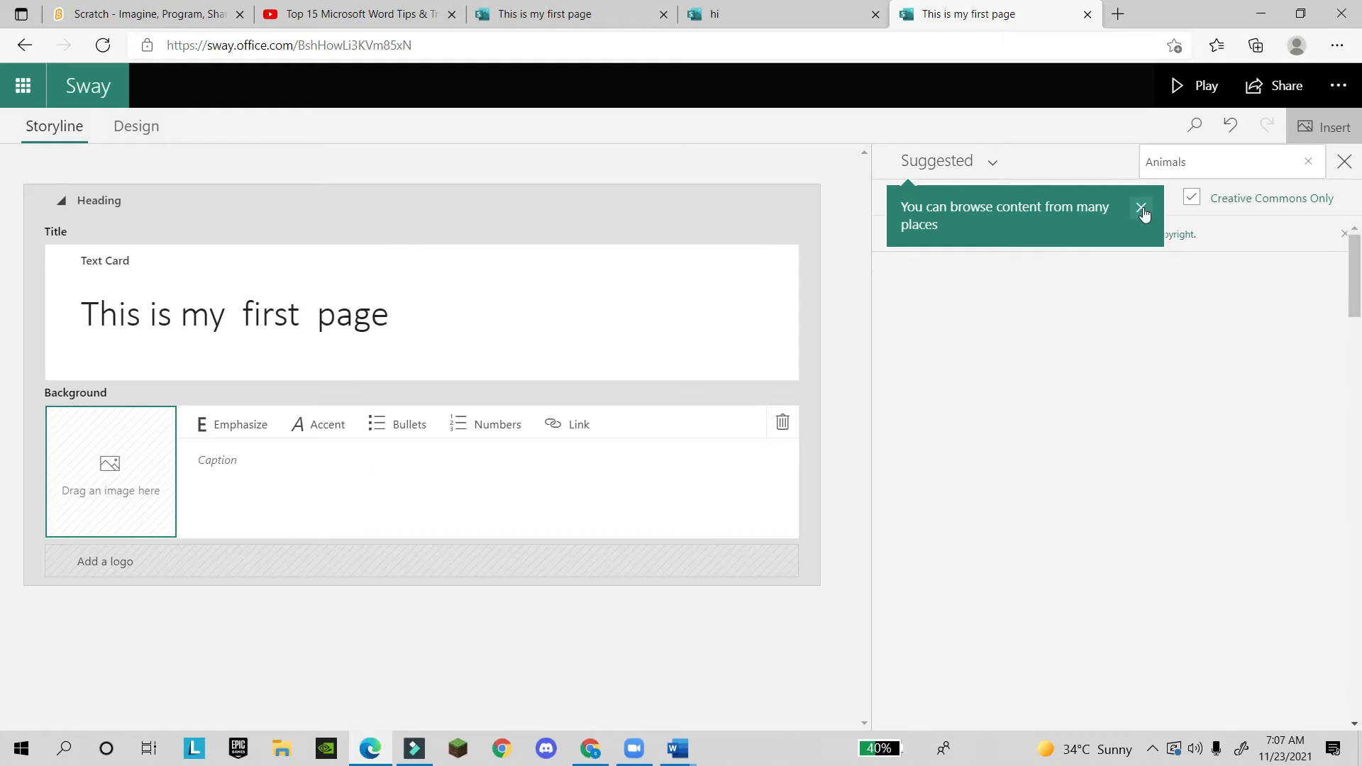
click(1140, 209)
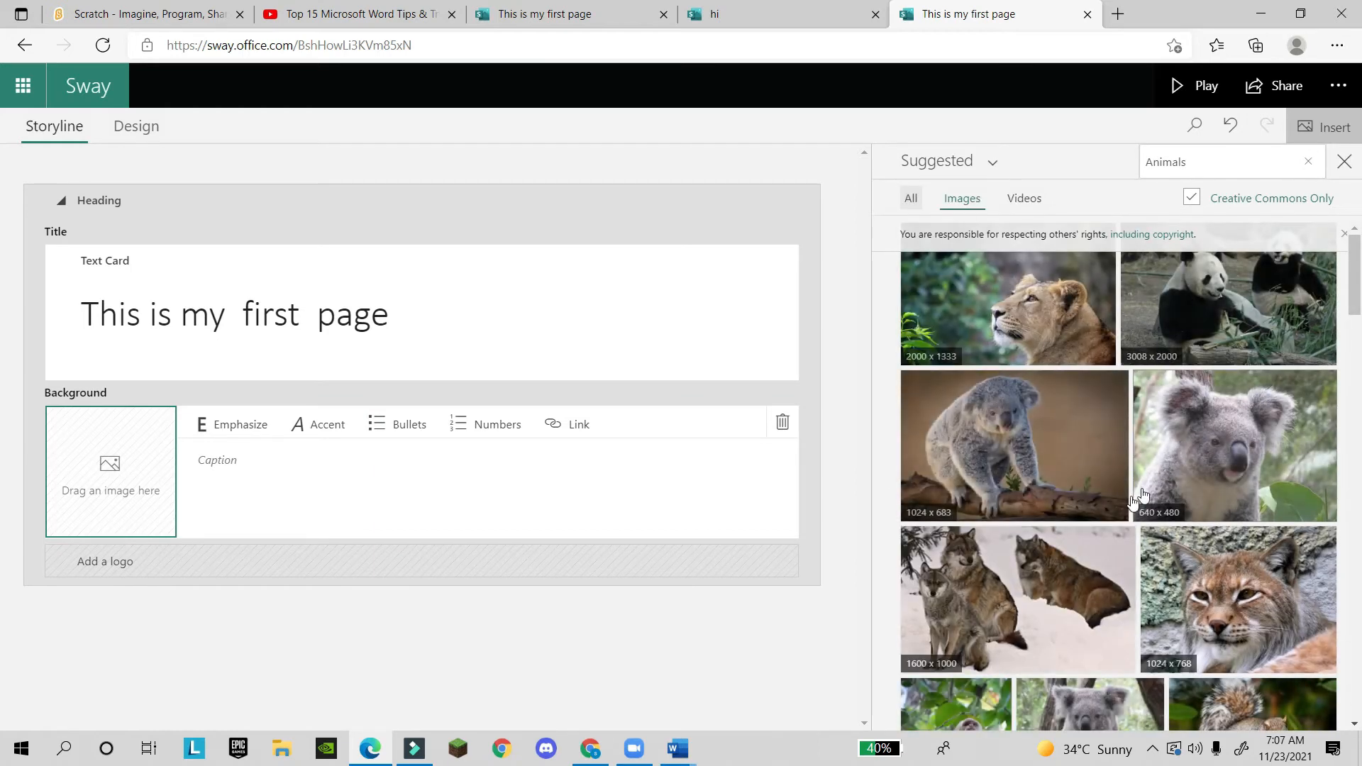
click(1016, 598)
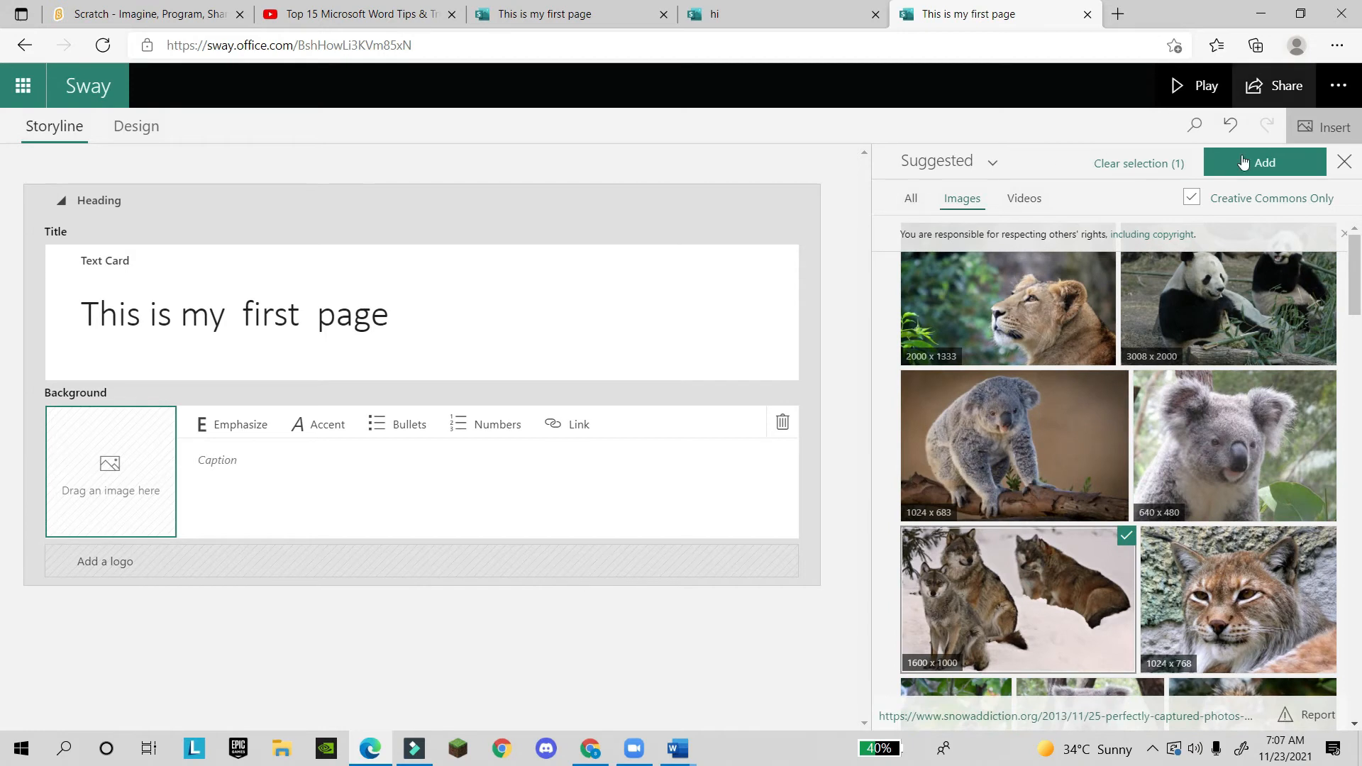
click(1263, 162)
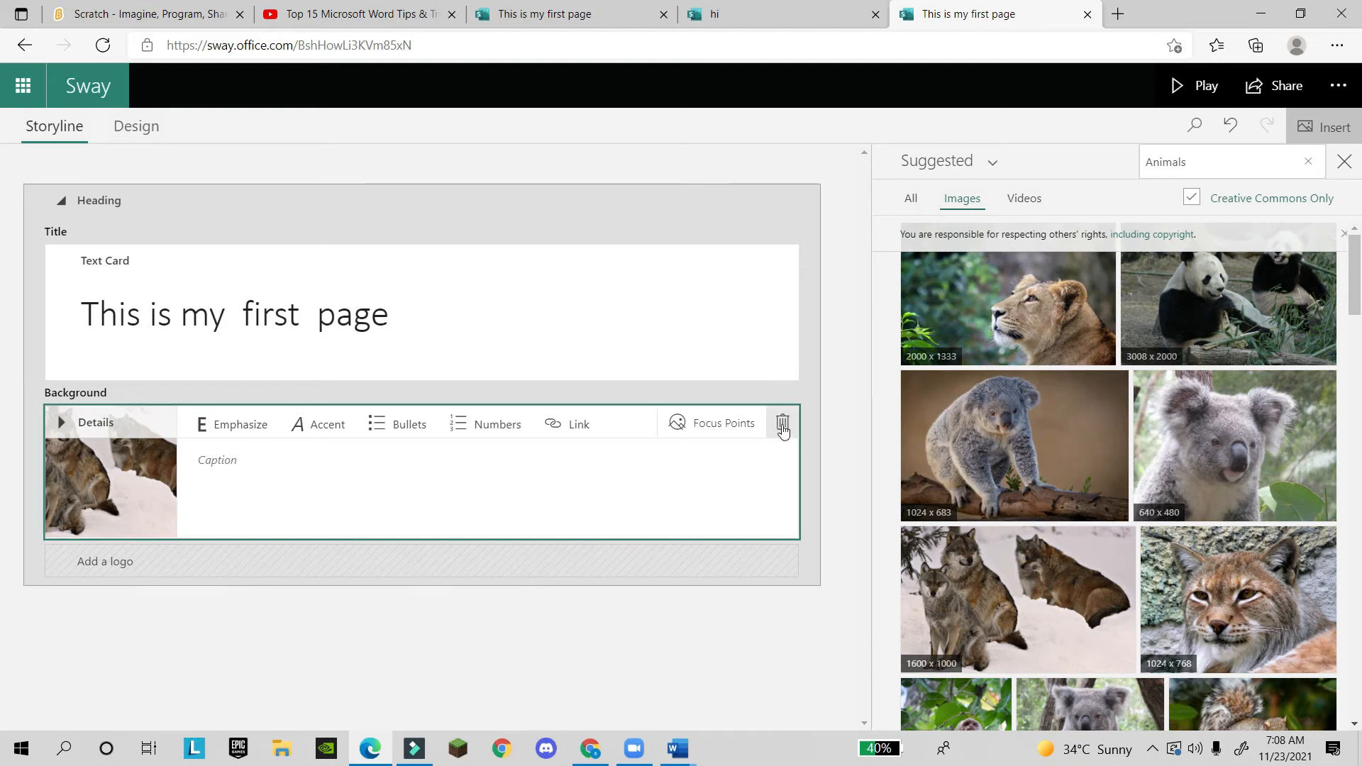
- Toggle the caption bullet off again and begin typing the caption 'wh'
click(378, 425)
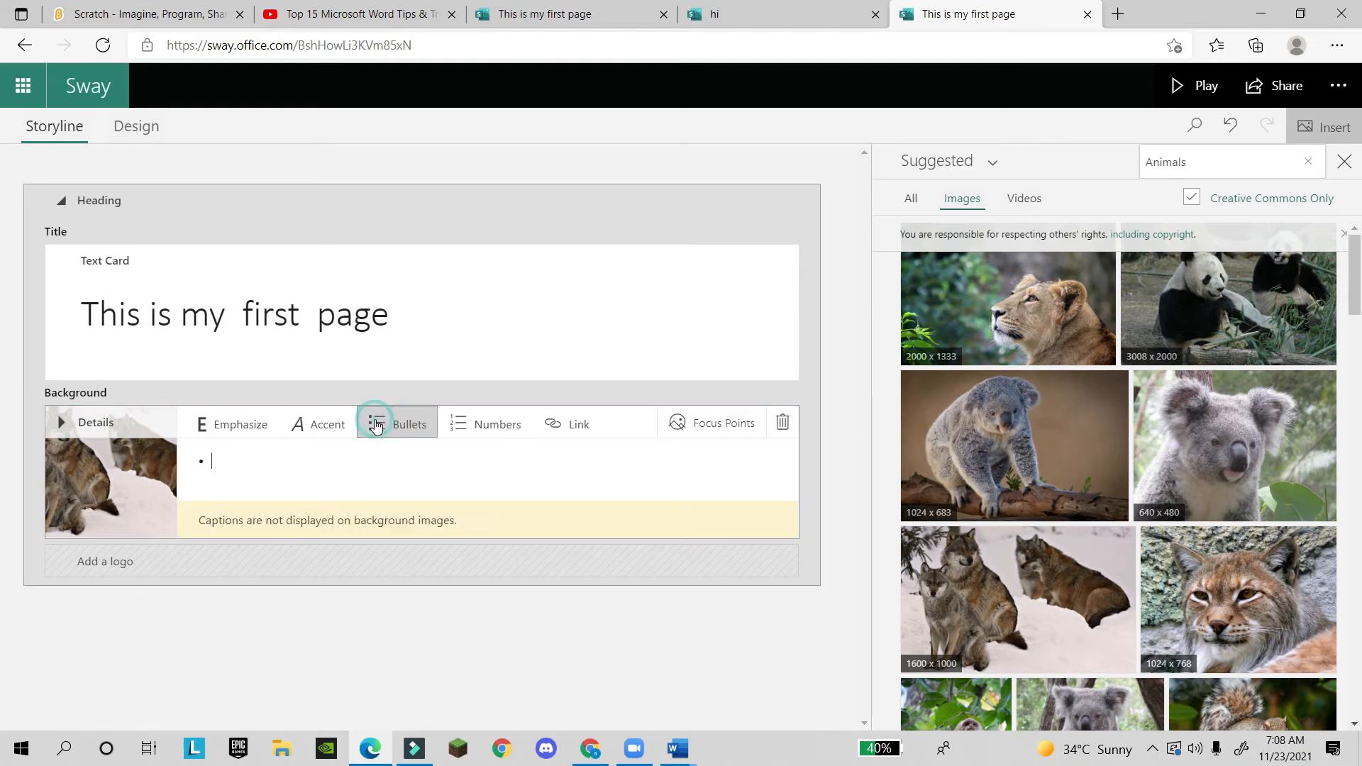
click(377, 424)
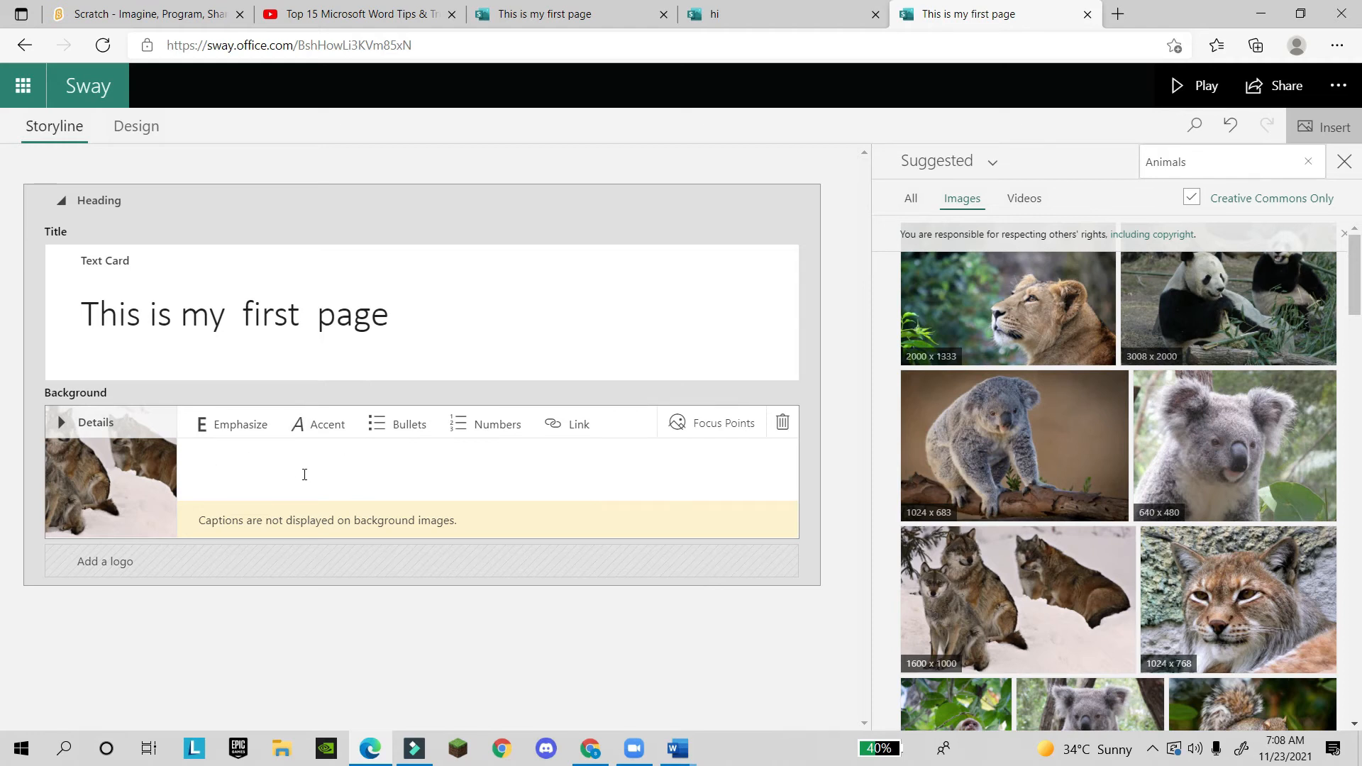
text(wh)
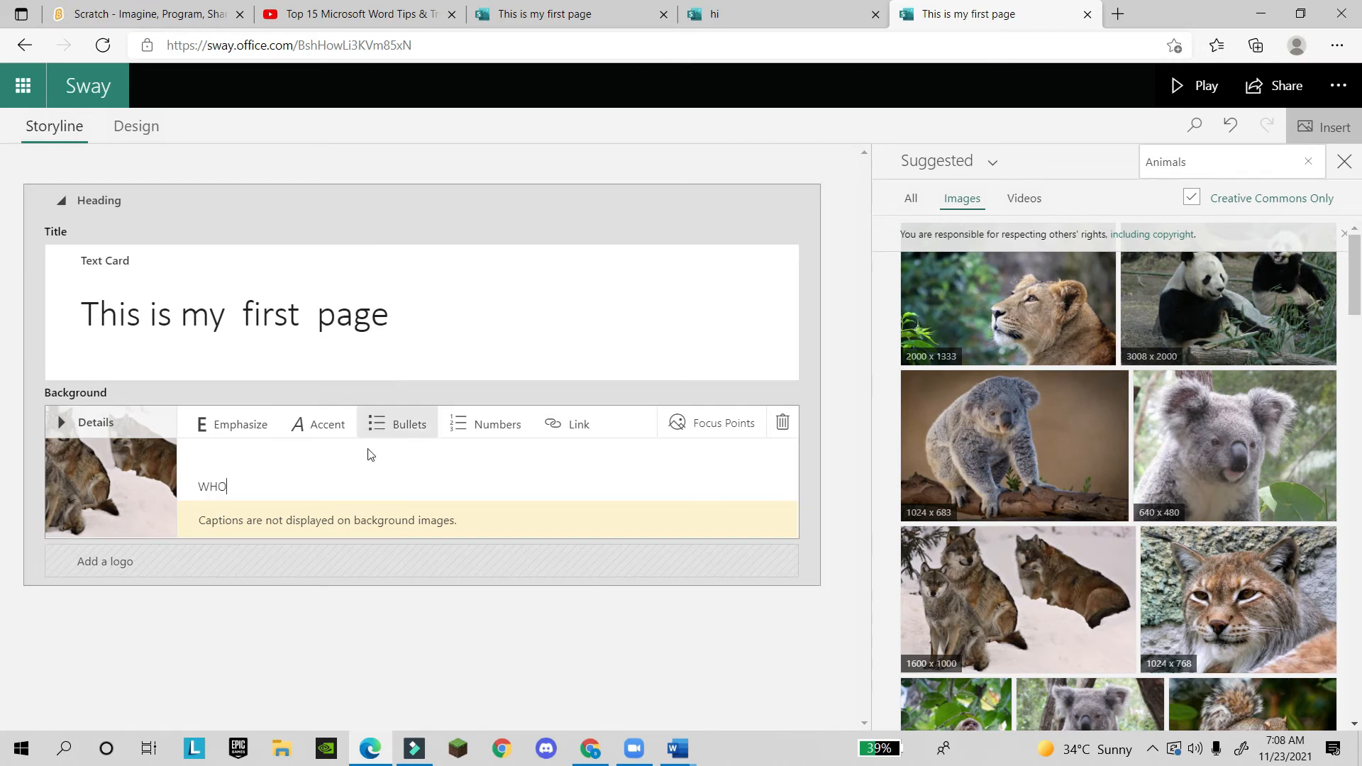
mouse_move(826, 485)
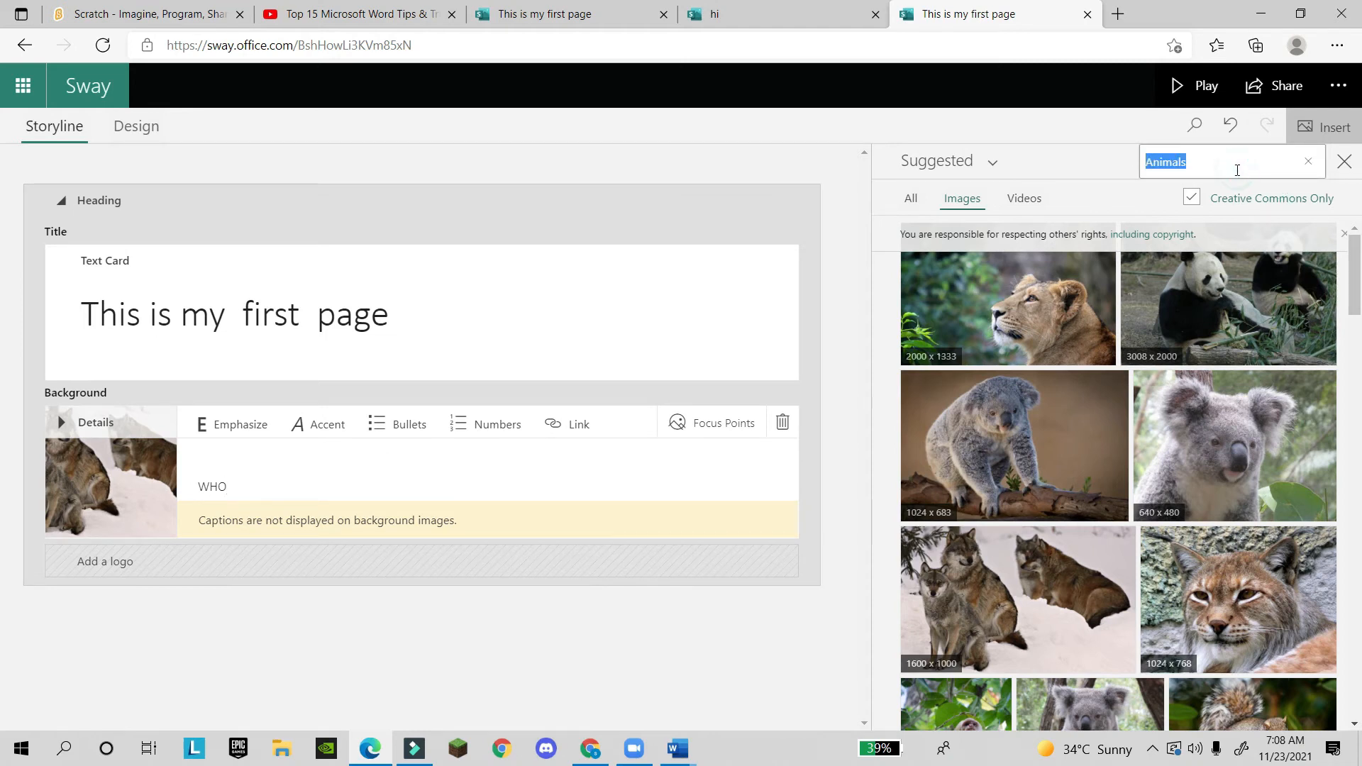
- Search 'sports' and insert the cheering fans photo as a new image card
text(sports)
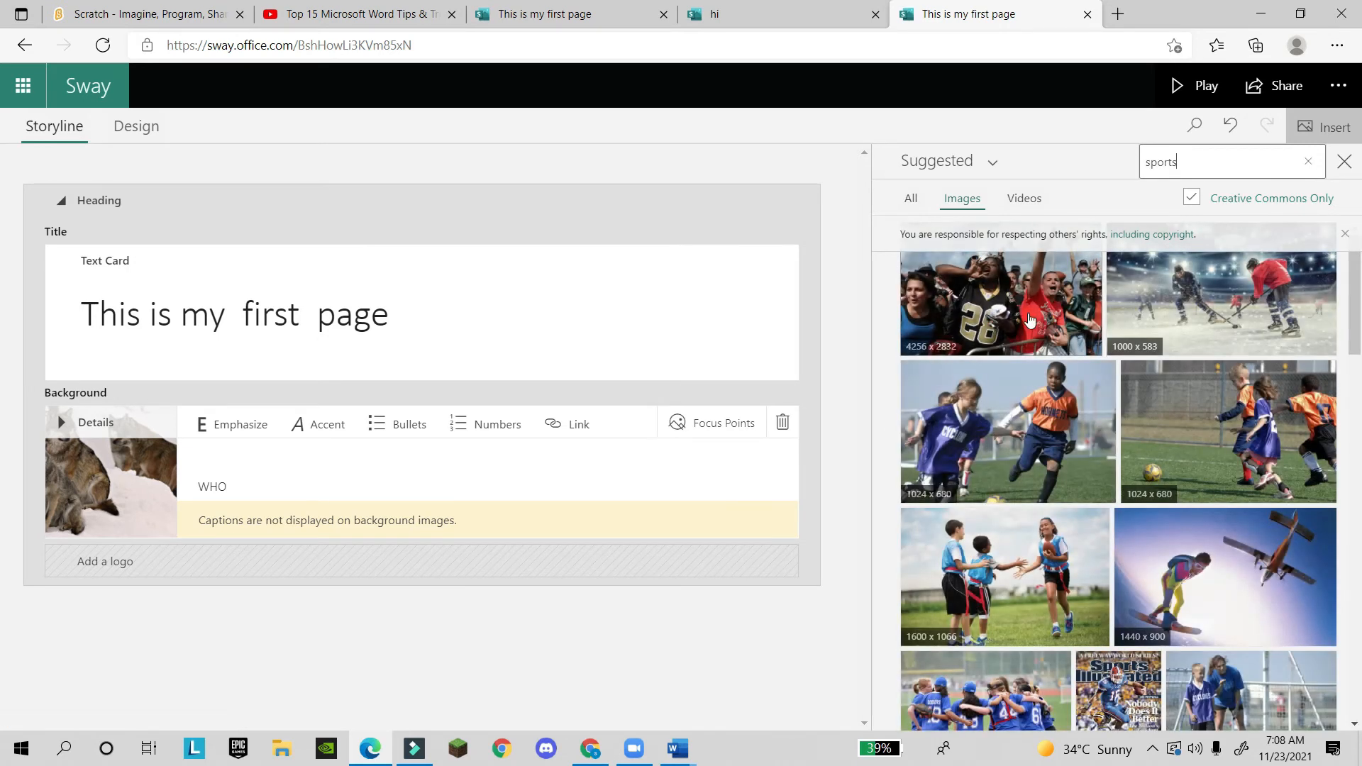
click(1001, 302)
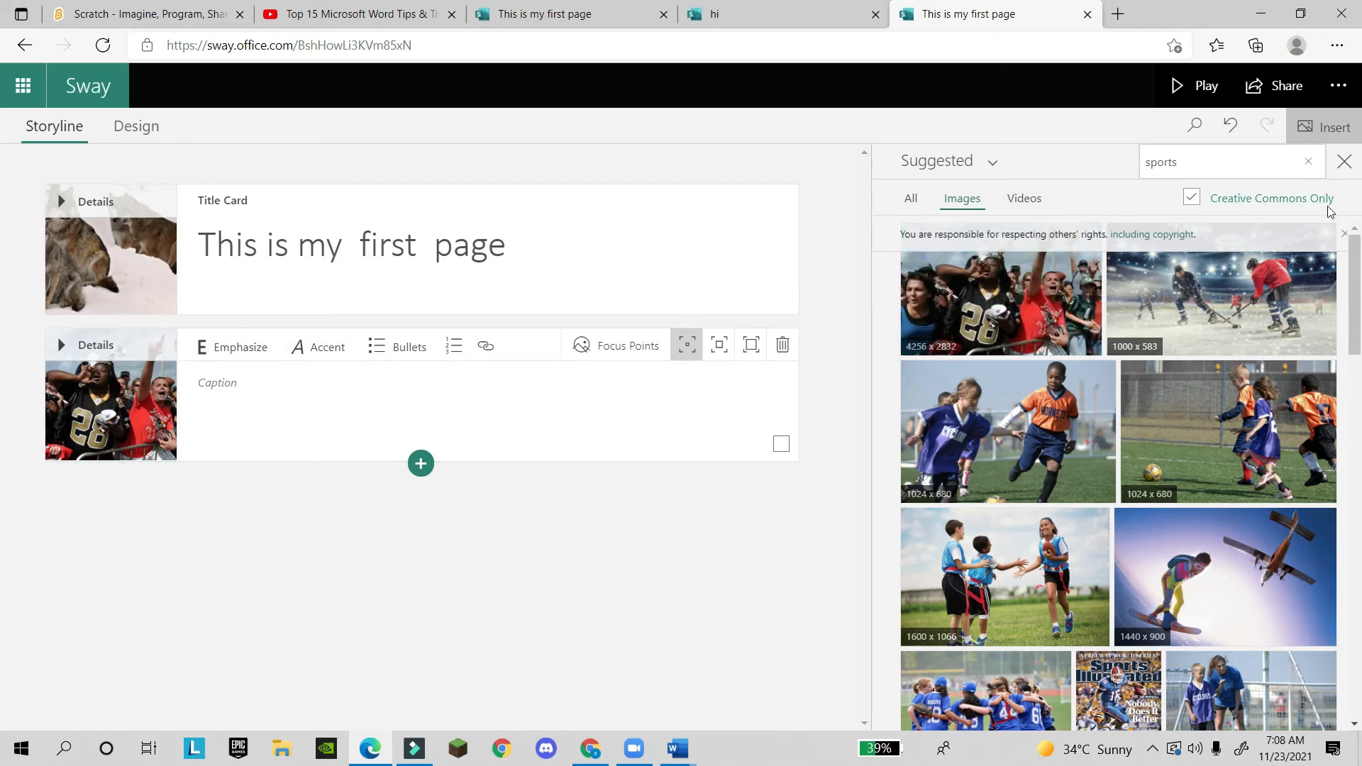
scroll(down, 3)
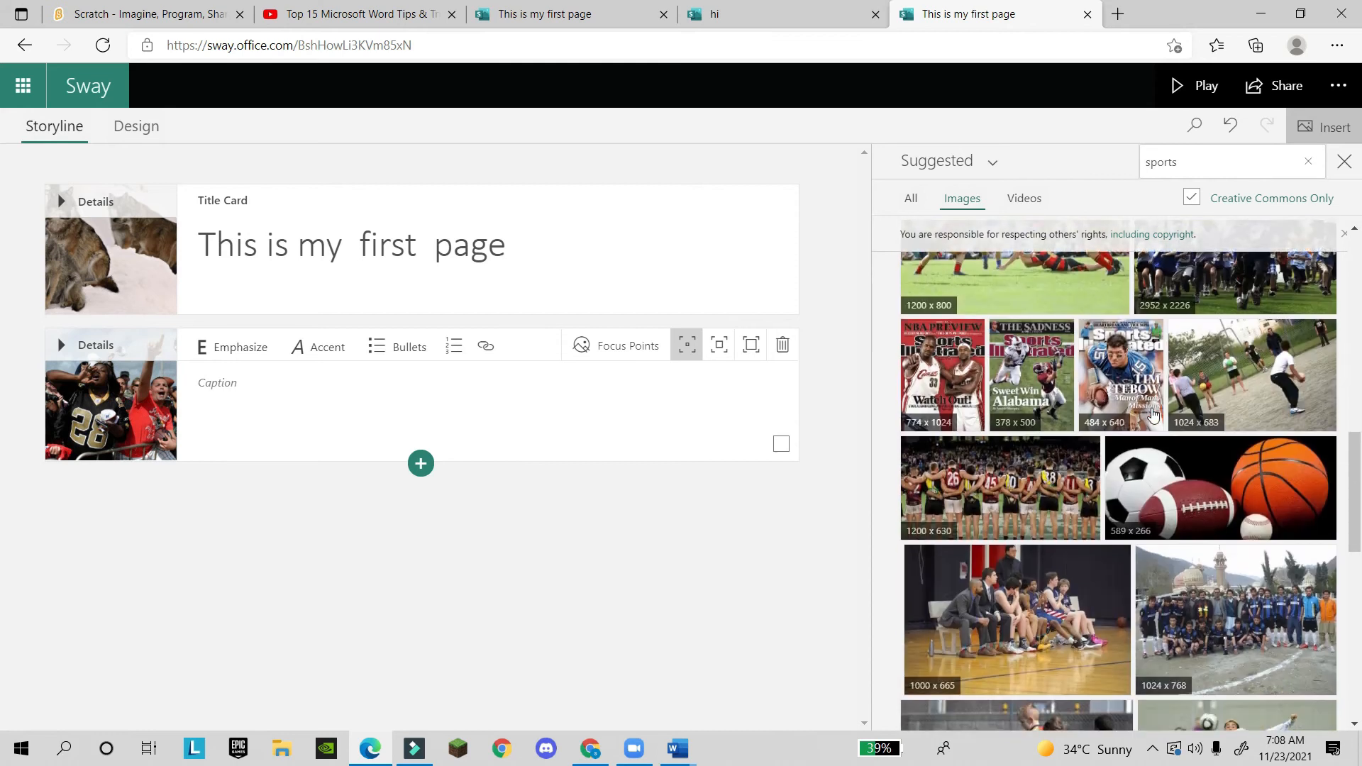
scroll(down, 3)
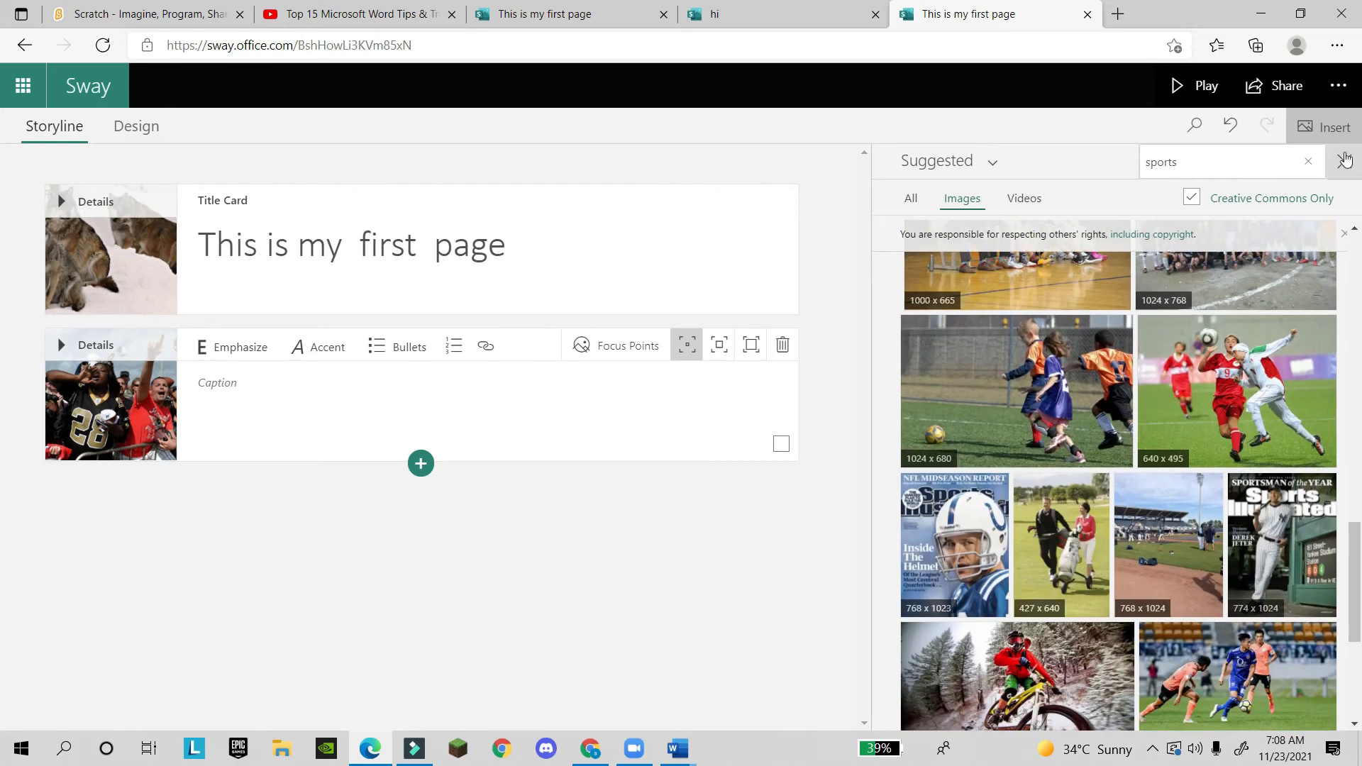
click(1344, 160)
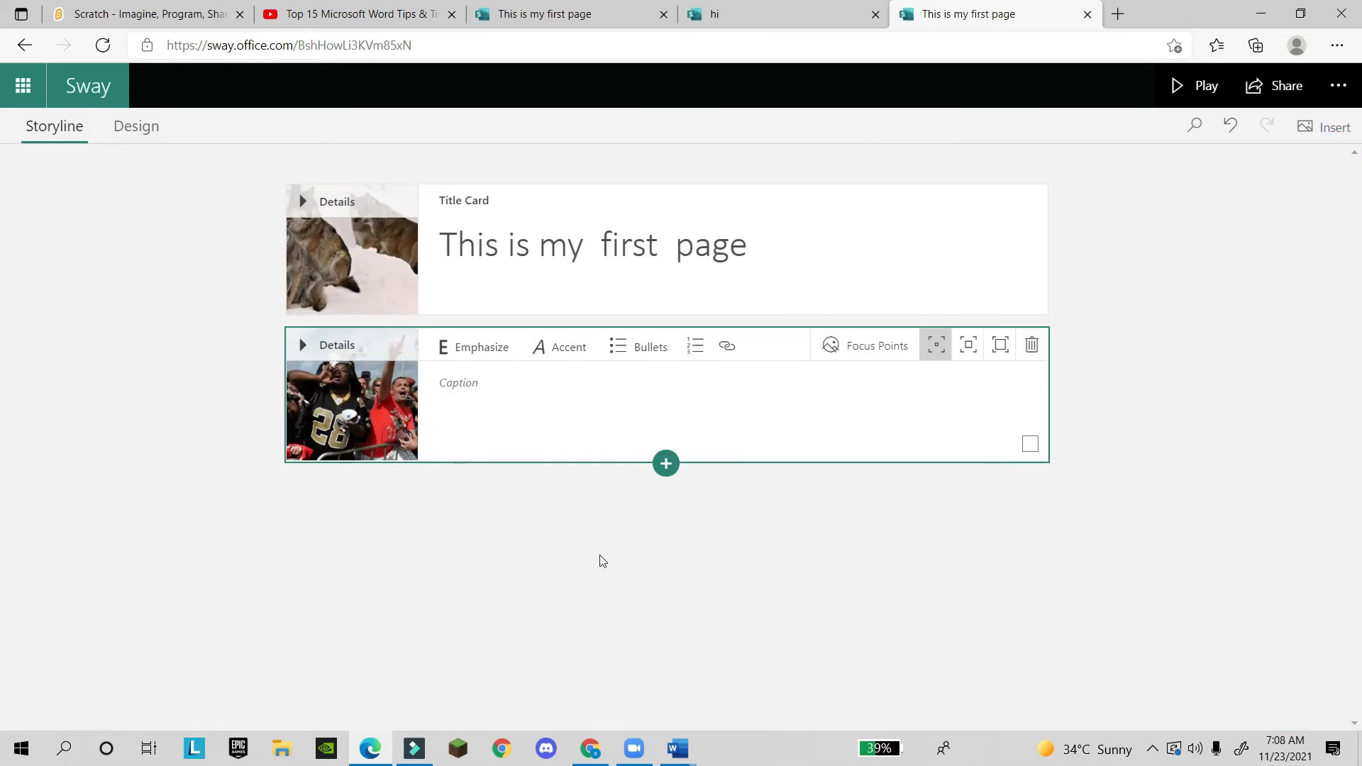
- Preview the design, dismiss the 'Bring your Sway to life' tip and start playback
click(136, 127)
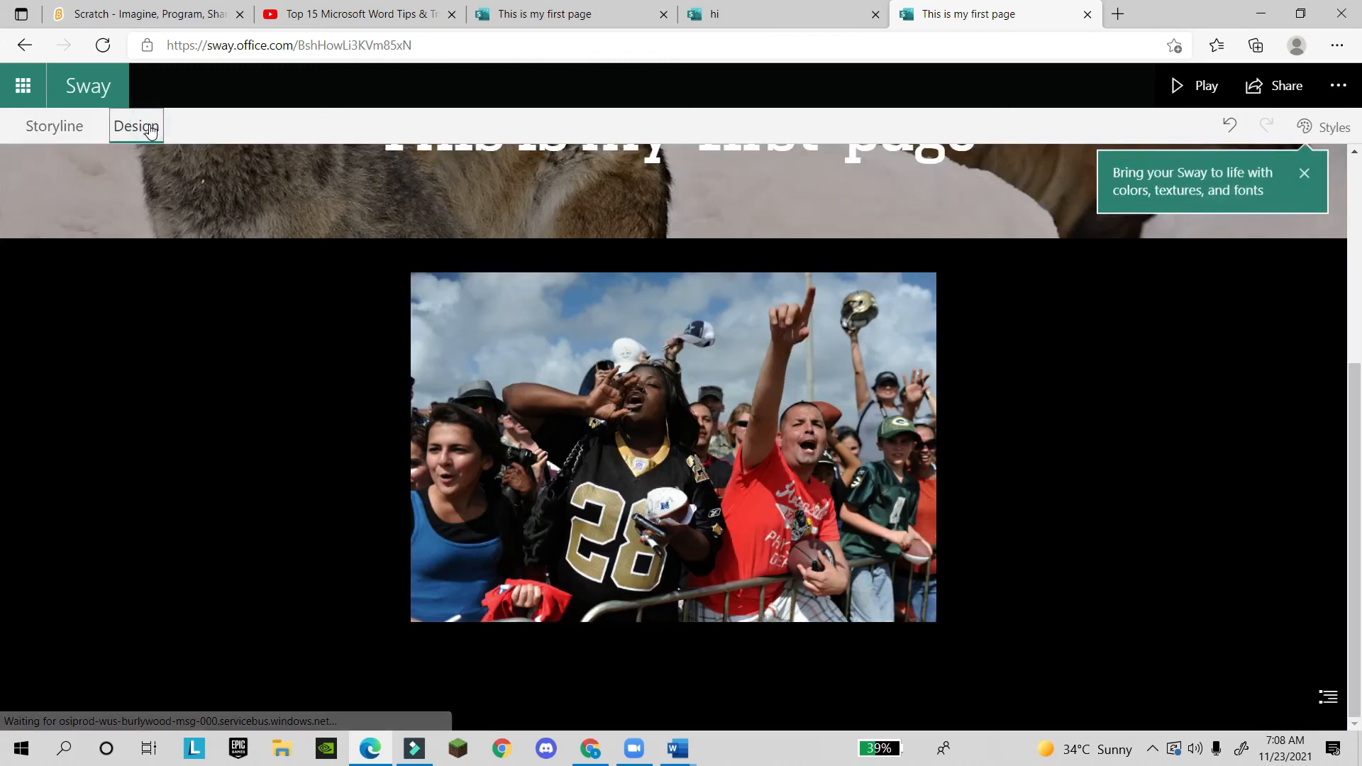
scroll(up, 3)
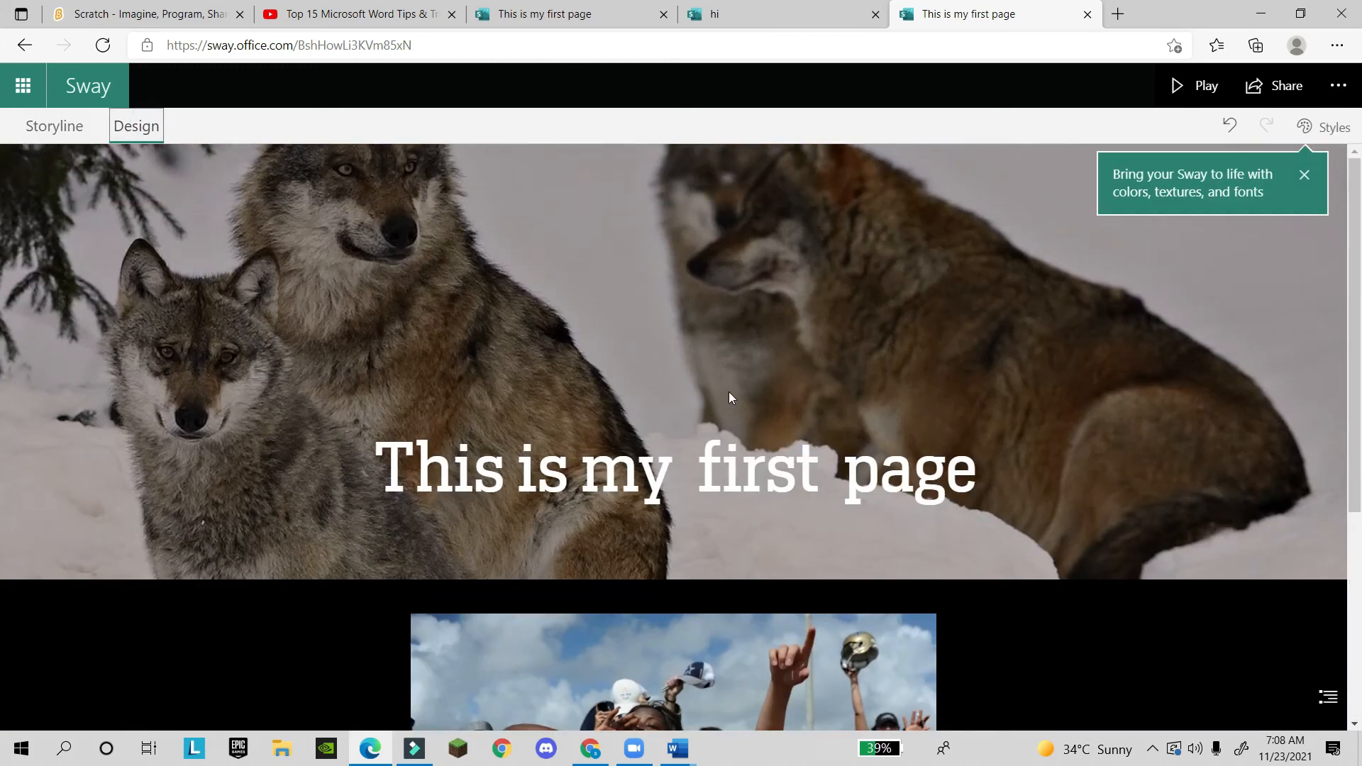
mouse_move(1304, 179)
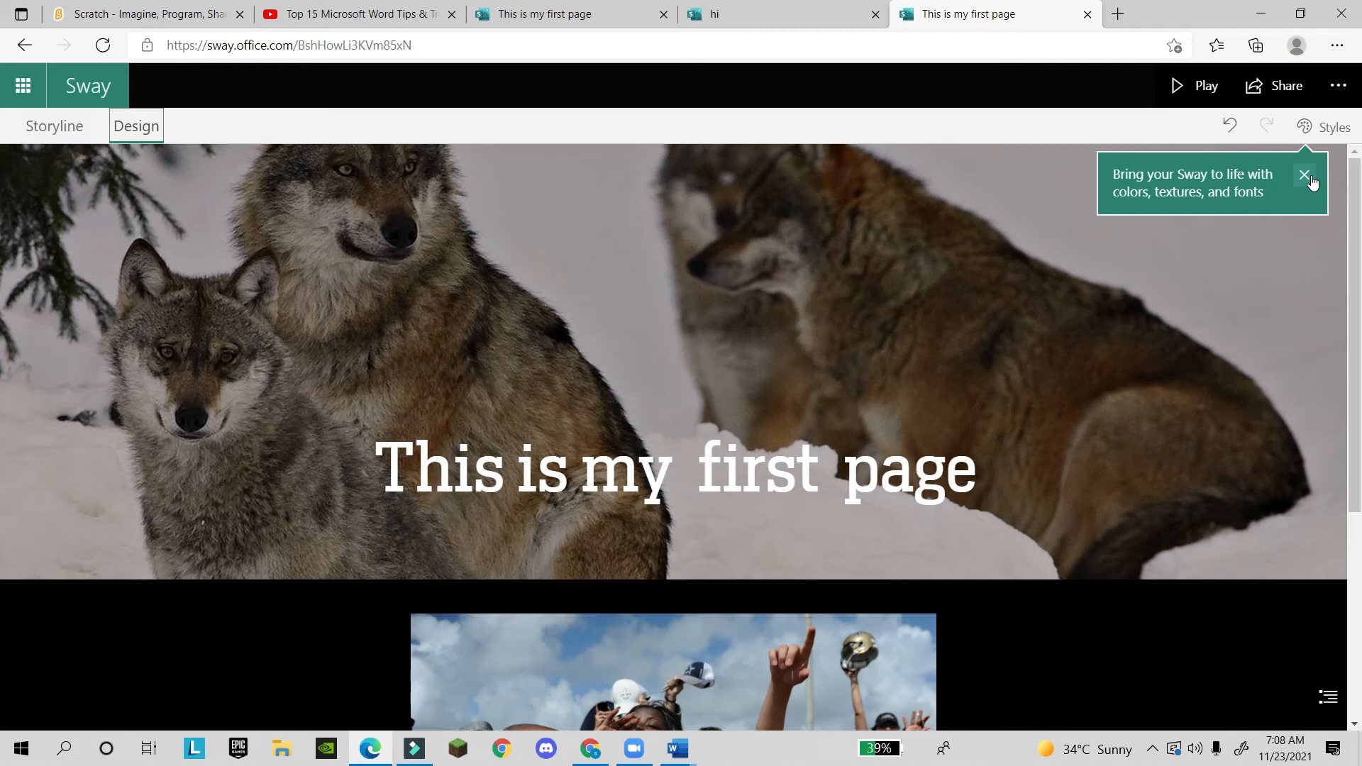
click(1306, 176)
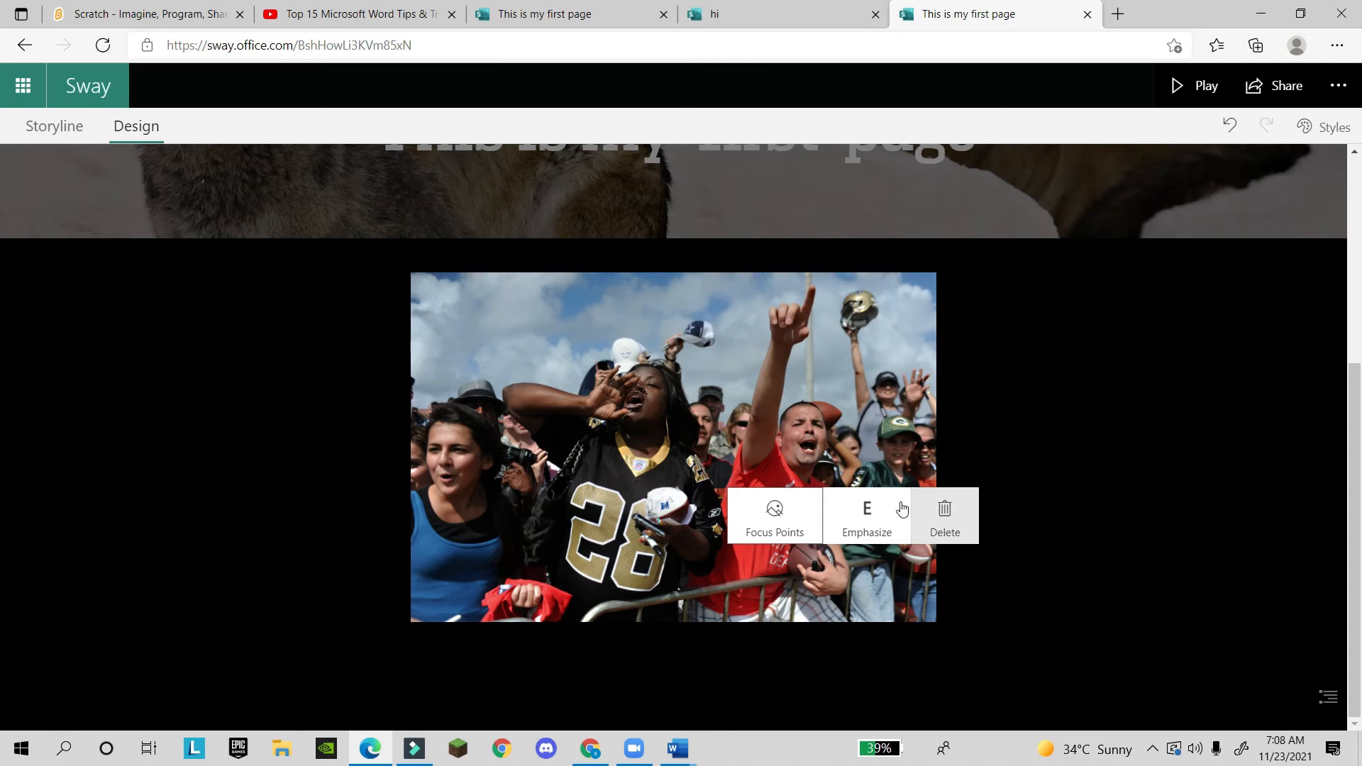
scroll(up, 3)
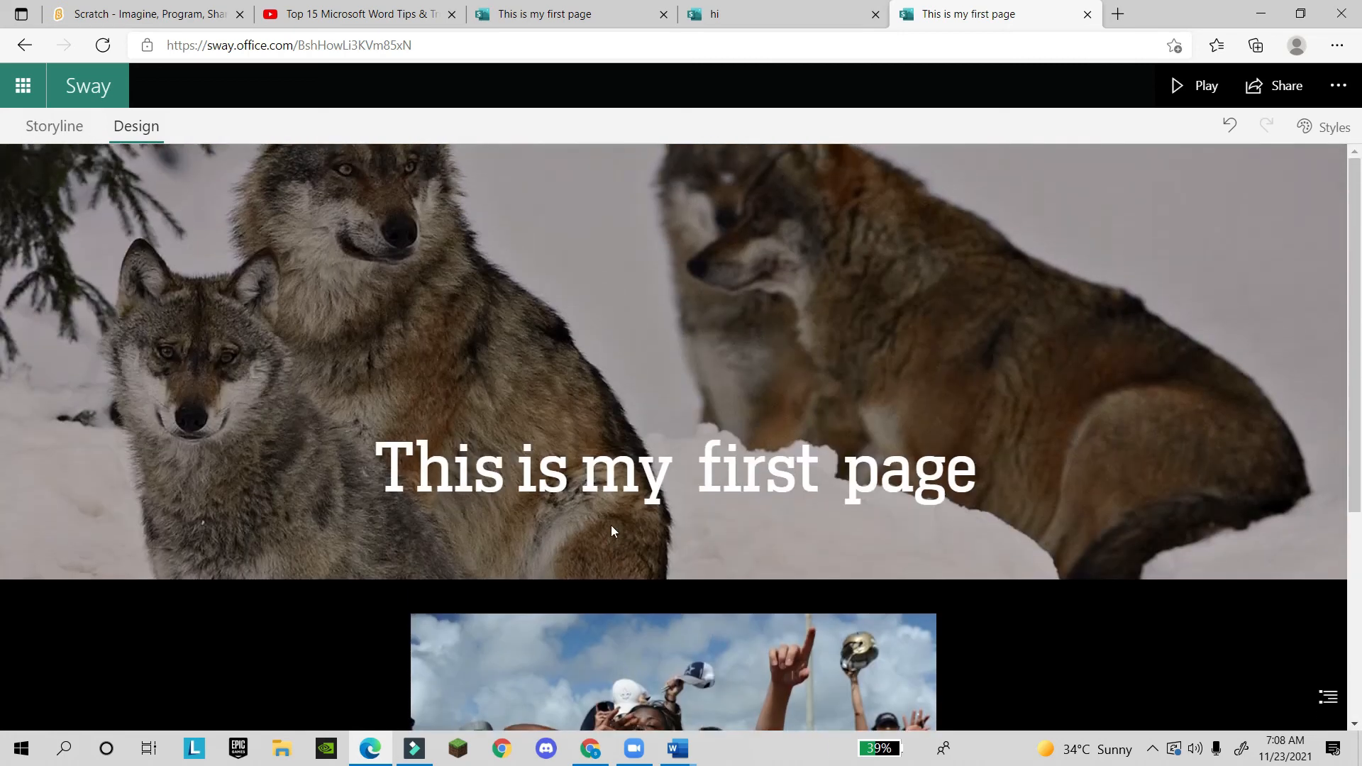
click(1207, 85)
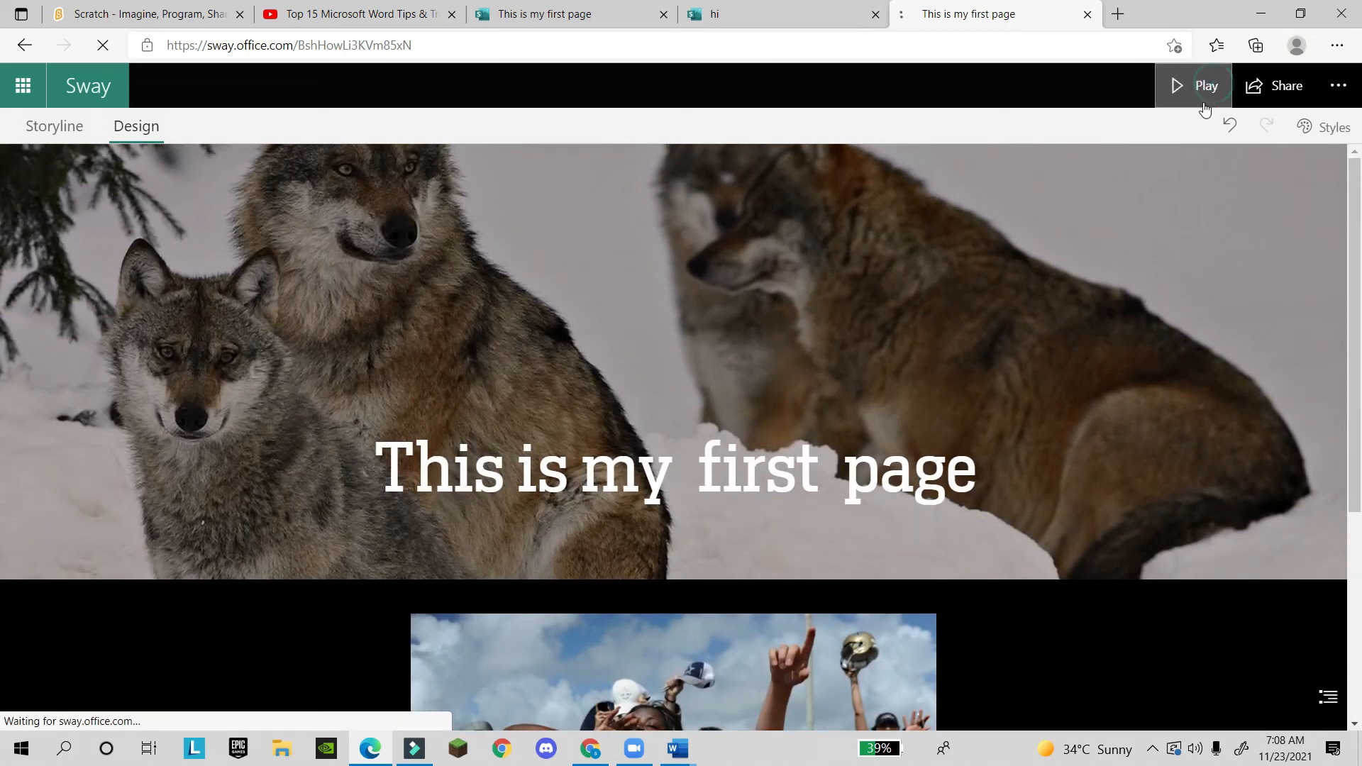
- Play the Sway and bring up its share panel with the copyable link
click(1205, 86)
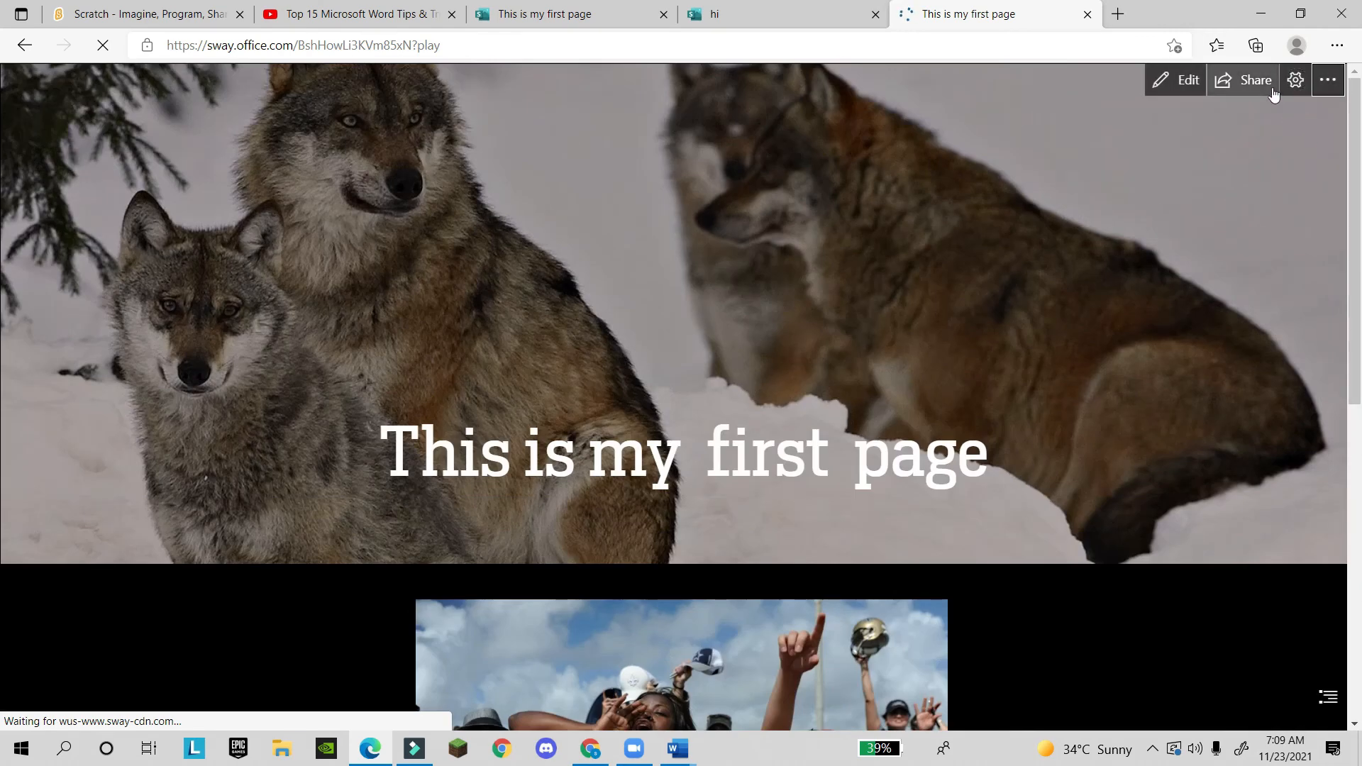
click(1243, 80)
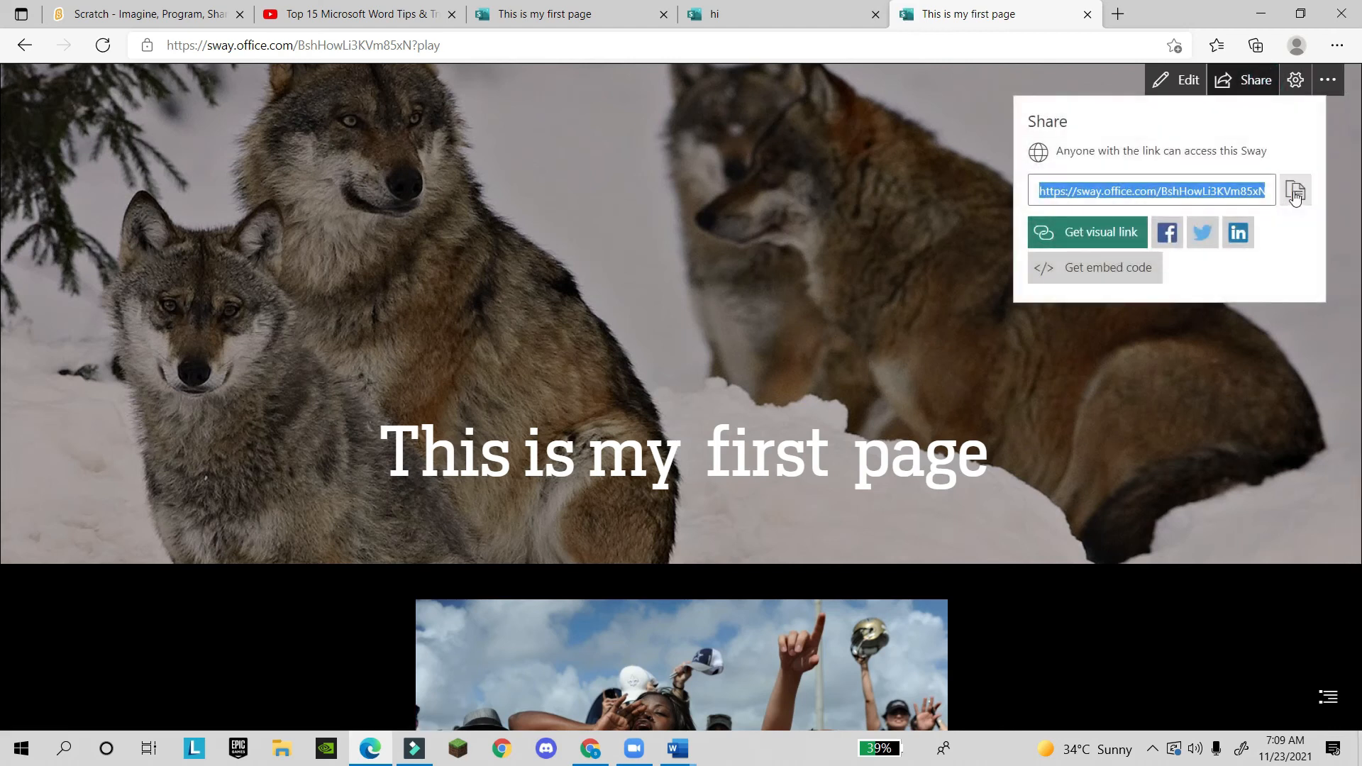
mouse_move(1303, 169)
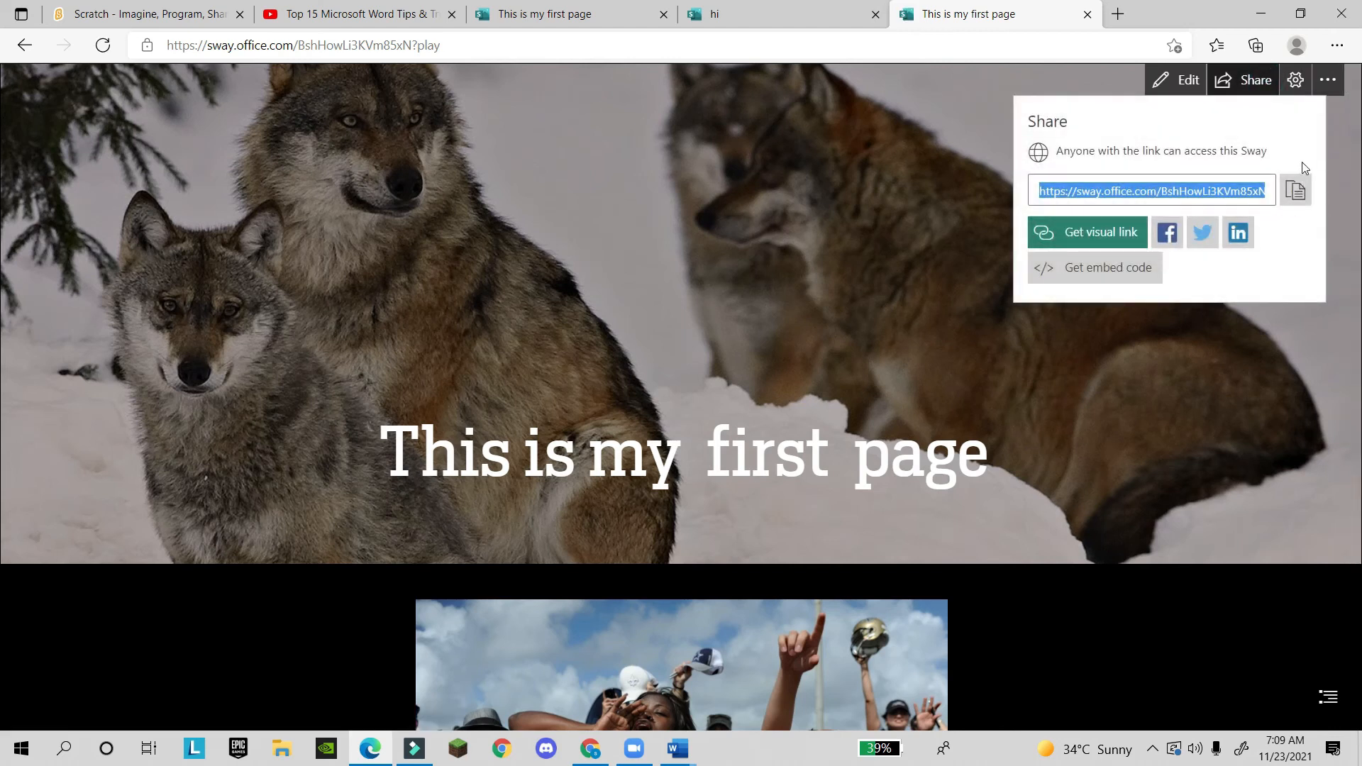
mouse_move(1100, 232)
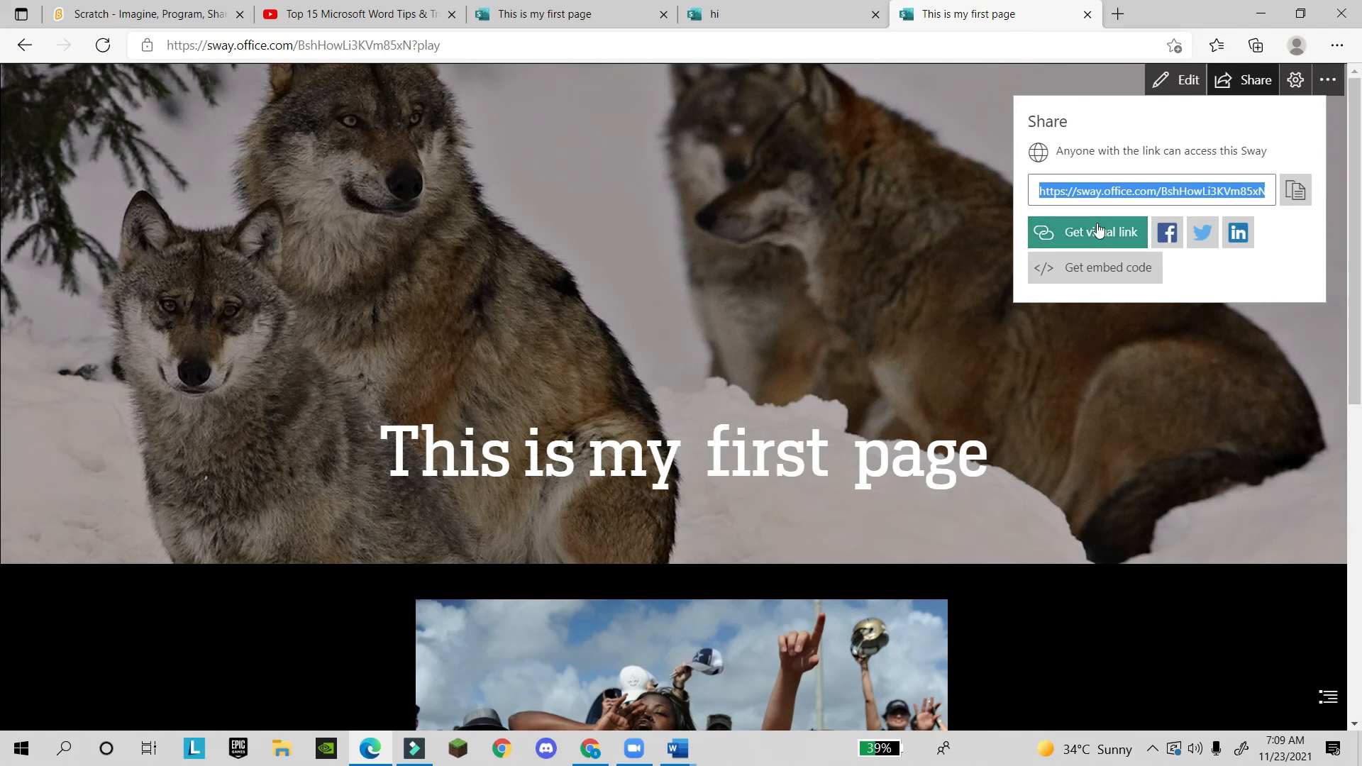
mouse_move(1202, 232)
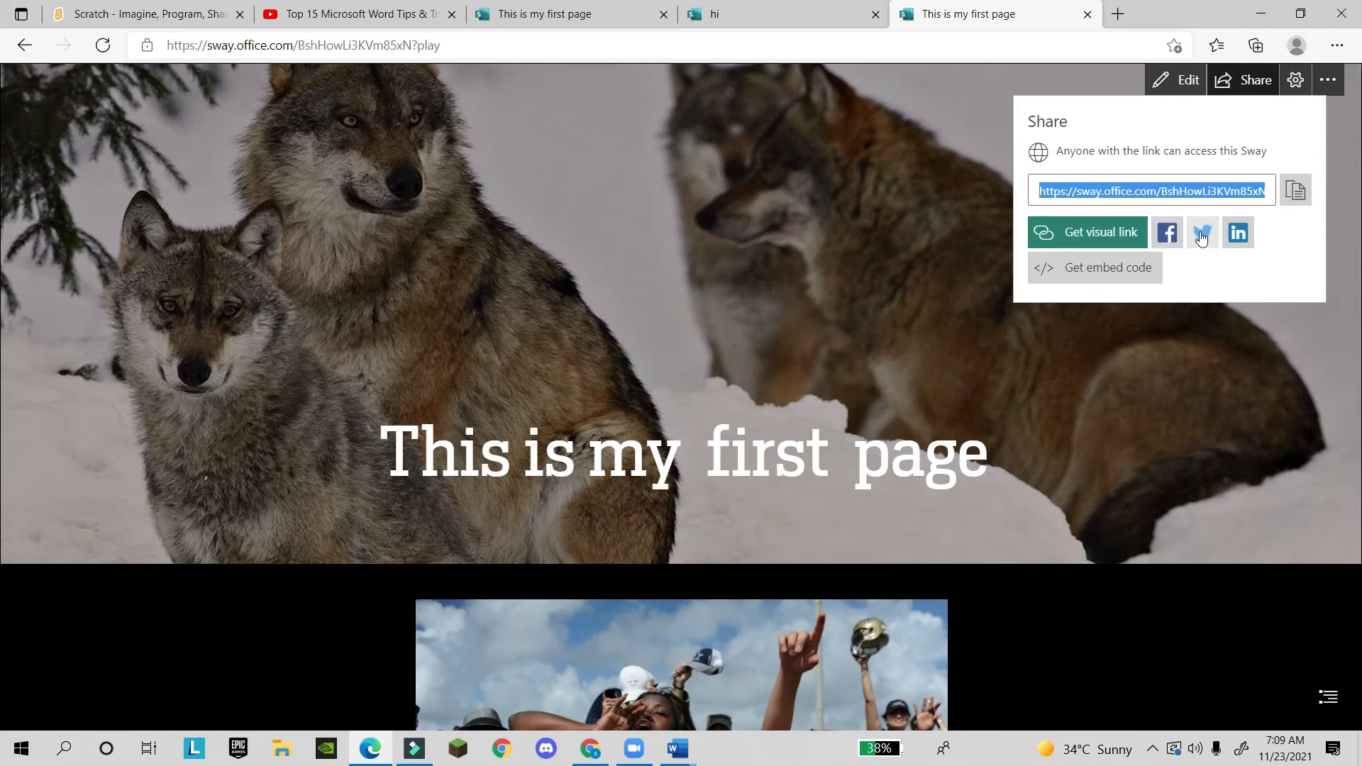
mouse_move(1202, 349)
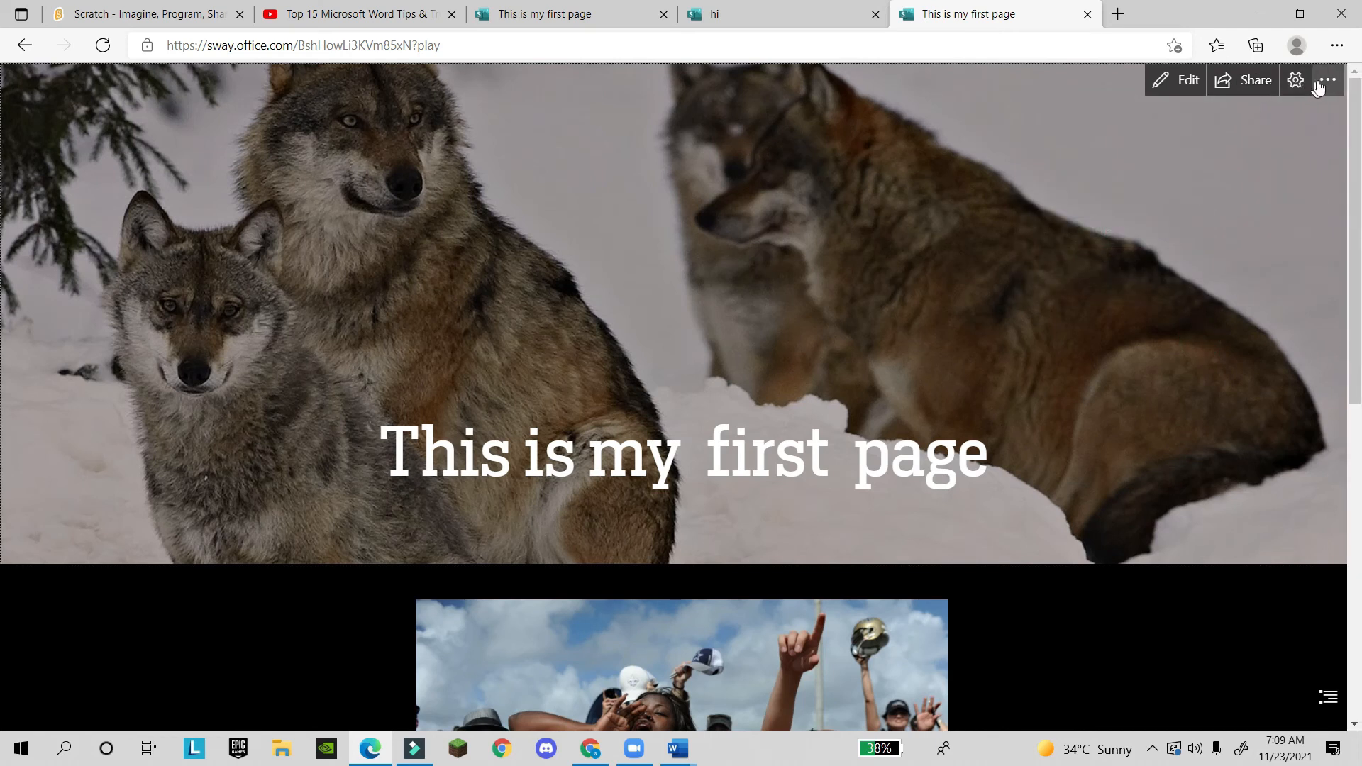
mouse_move(1326, 80)
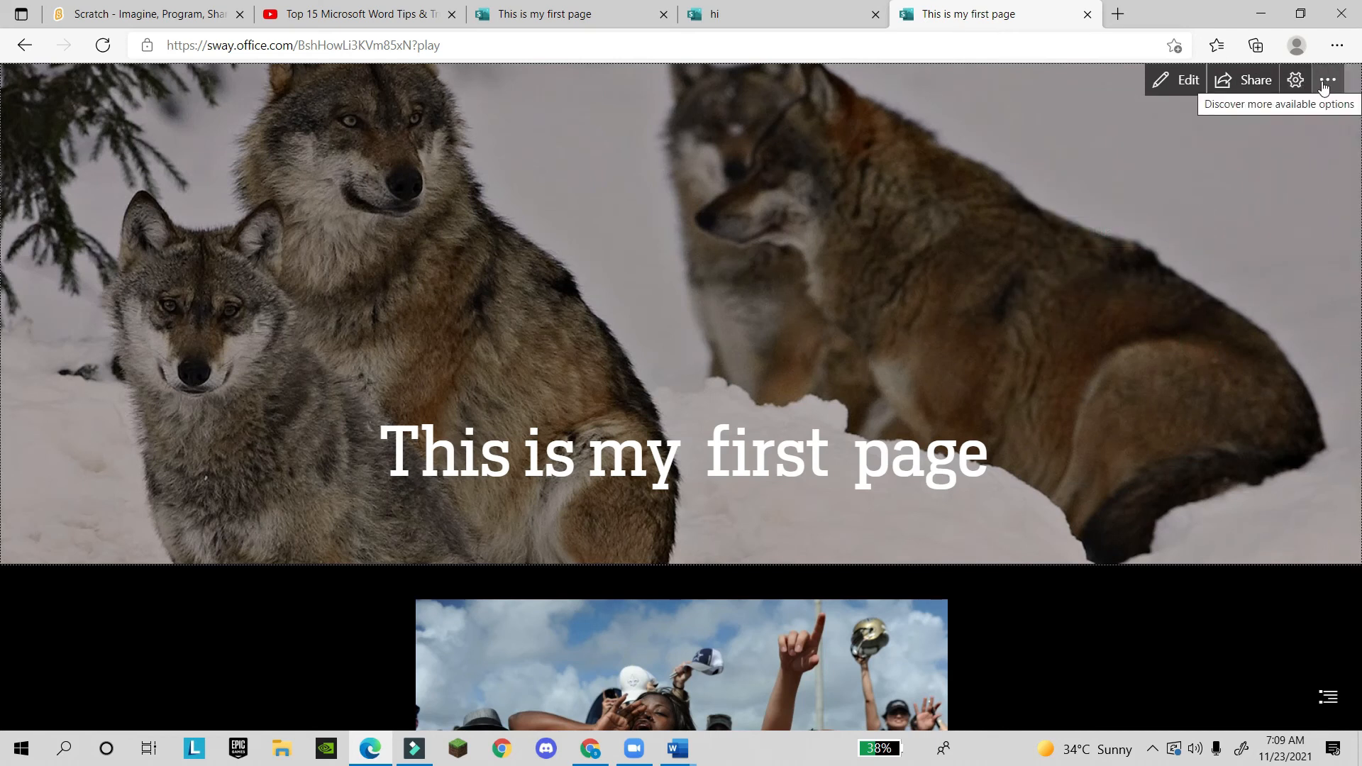
- Save the Sway as a template keeping the name 'This is my first page'
click(1328, 79)
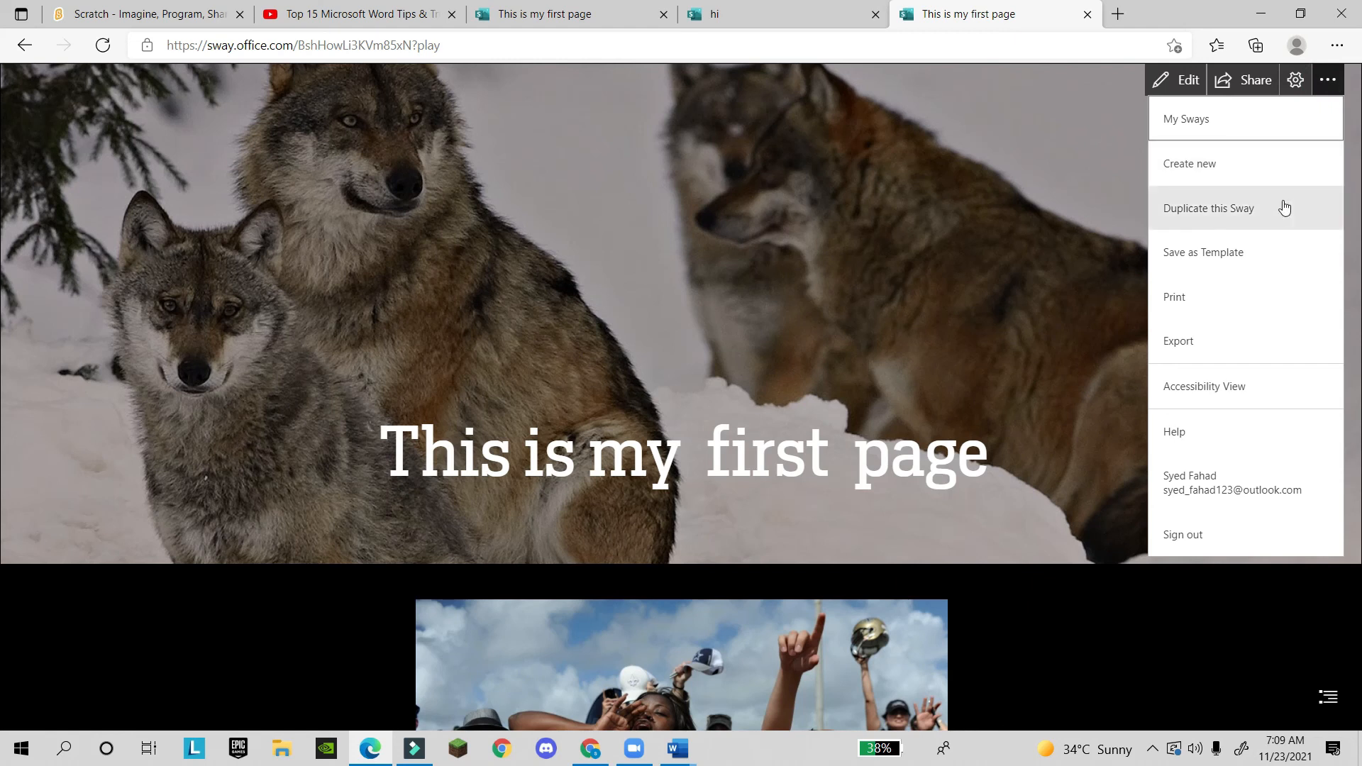
mouse_move(1243, 472)
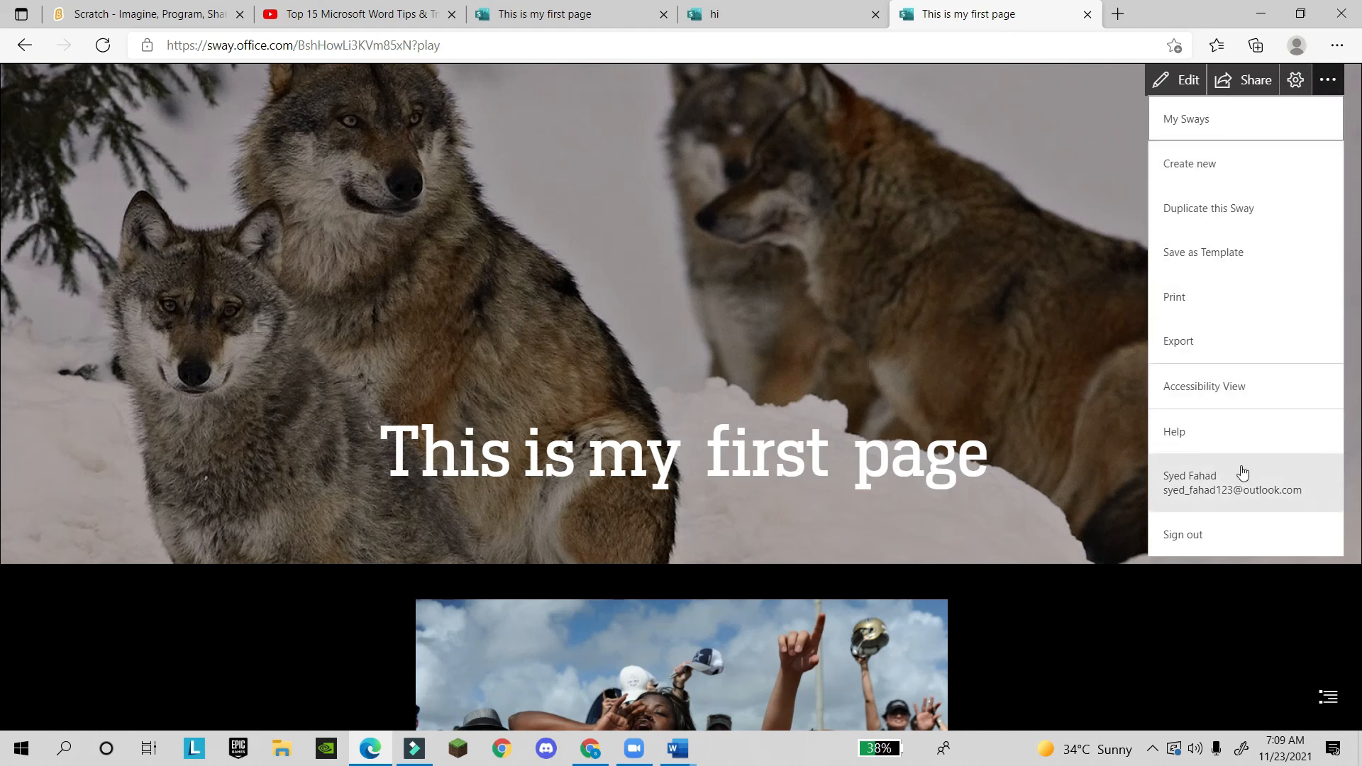
click(1203, 252)
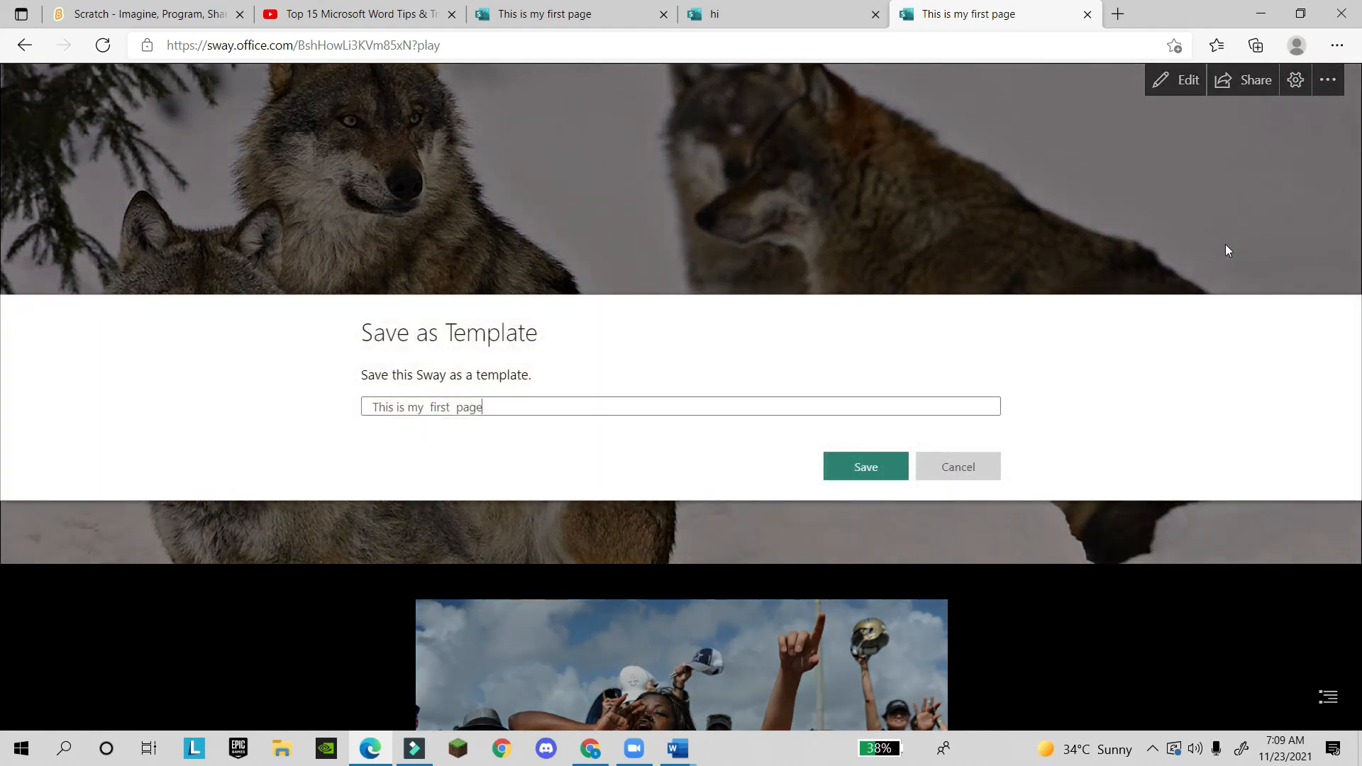
click(864, 467)
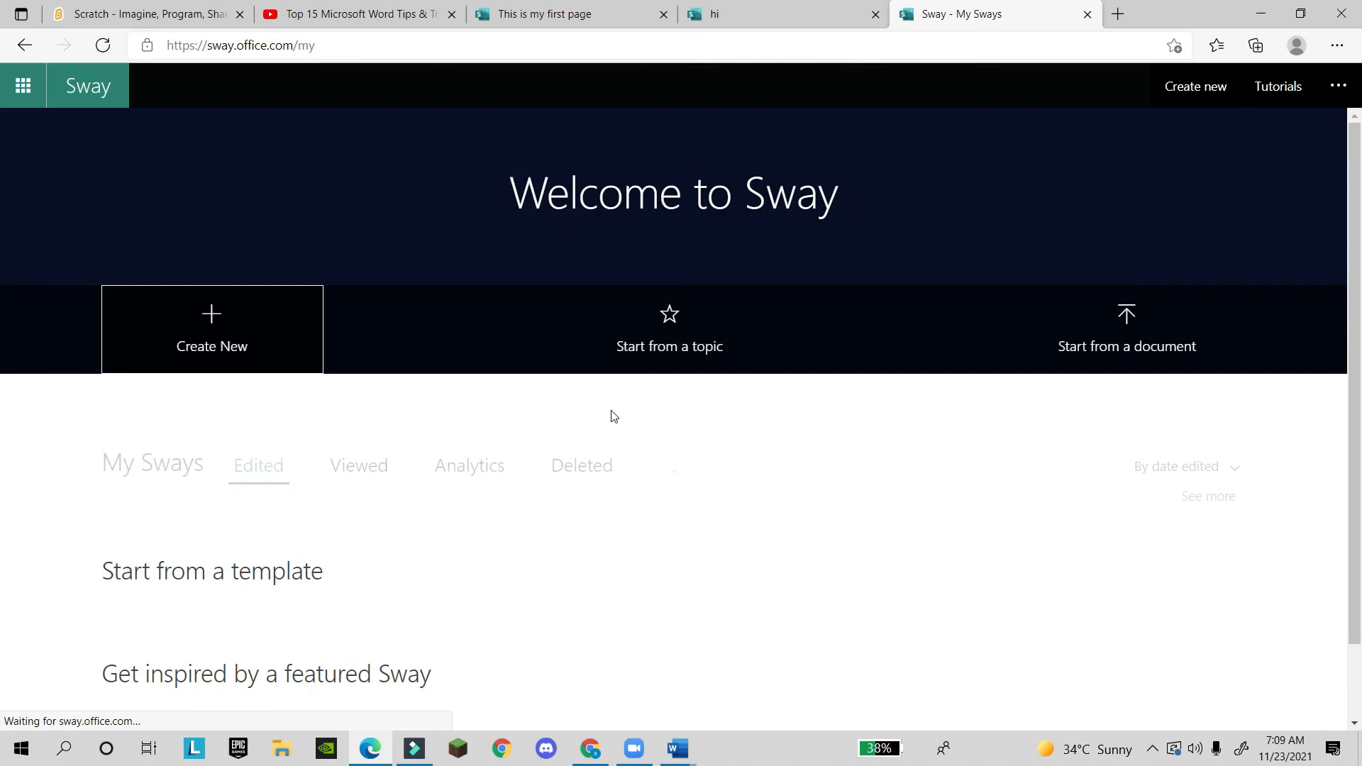
- Find the wolf page in the Start from a template row and return to it
scroll(down, 3)
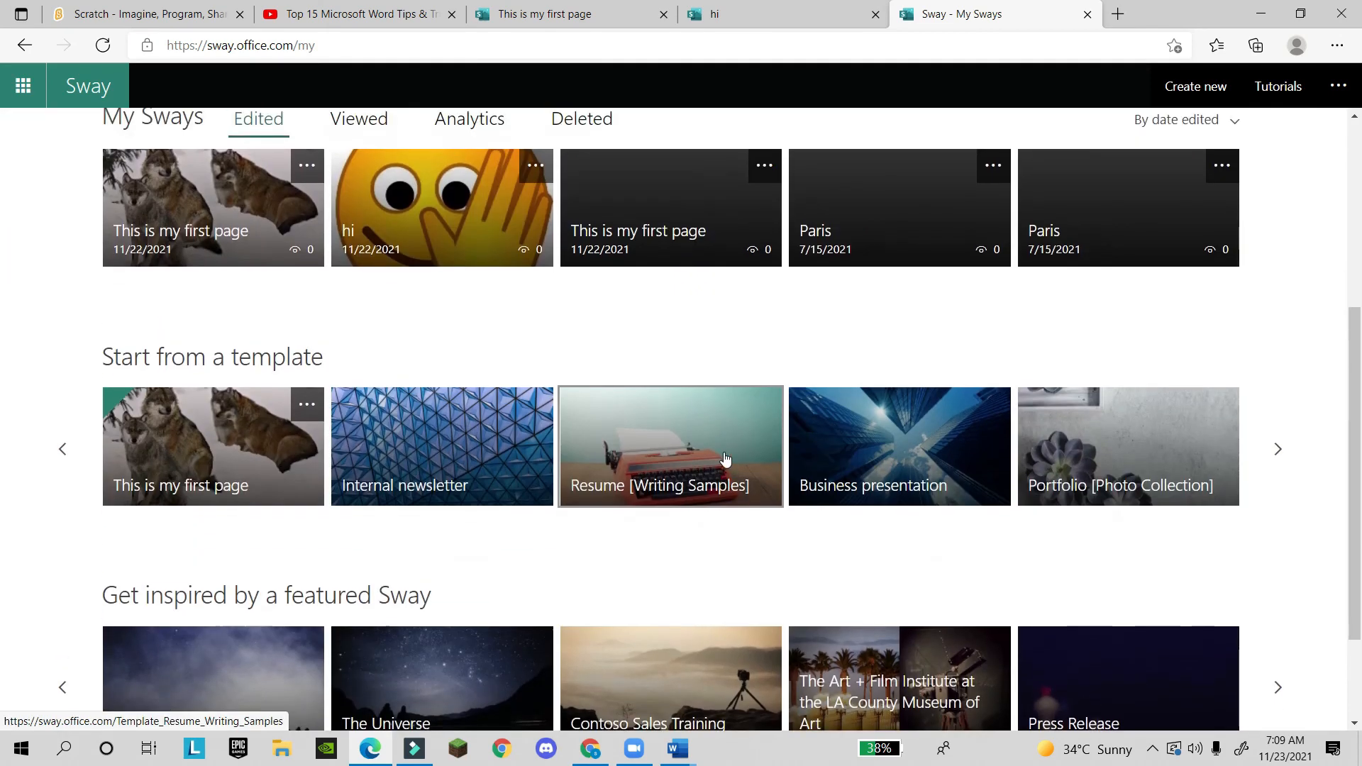
click(670, 445)
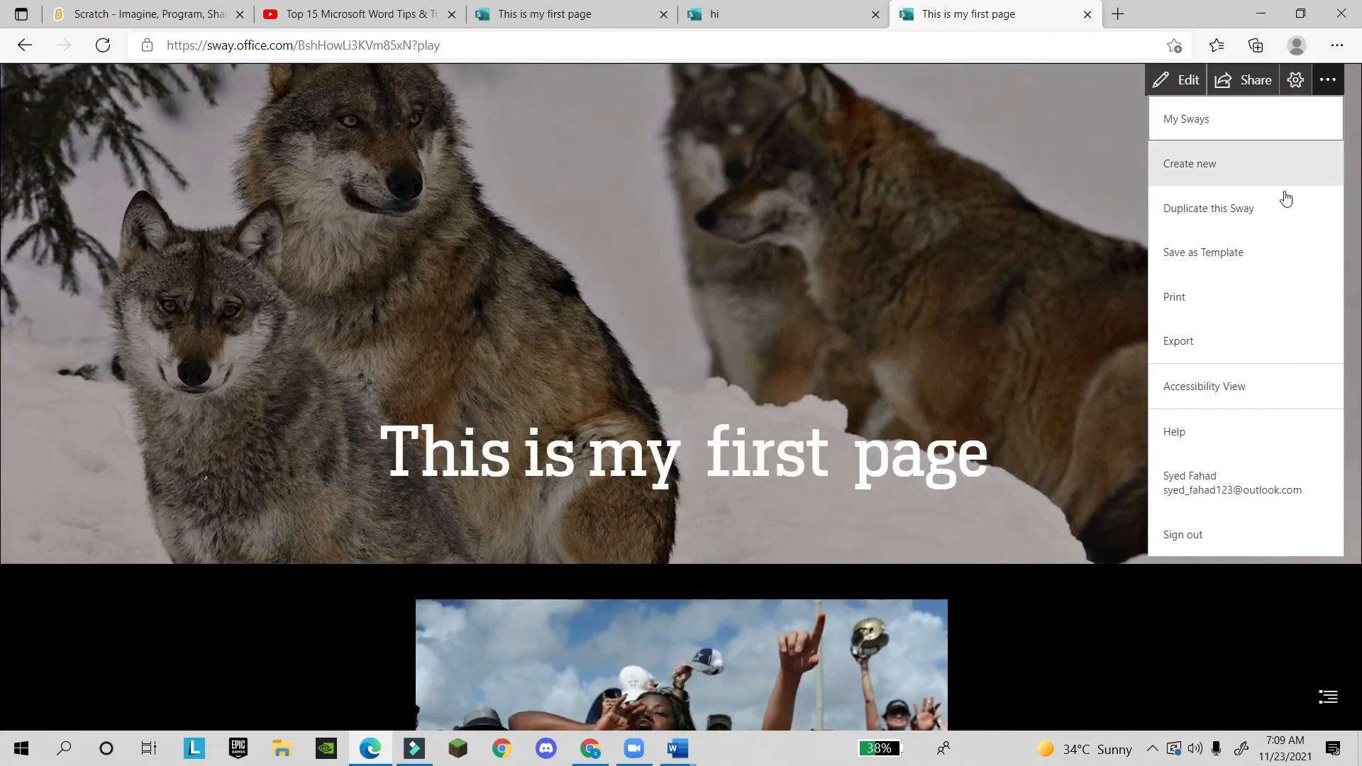
mouse_move(1245, 460)
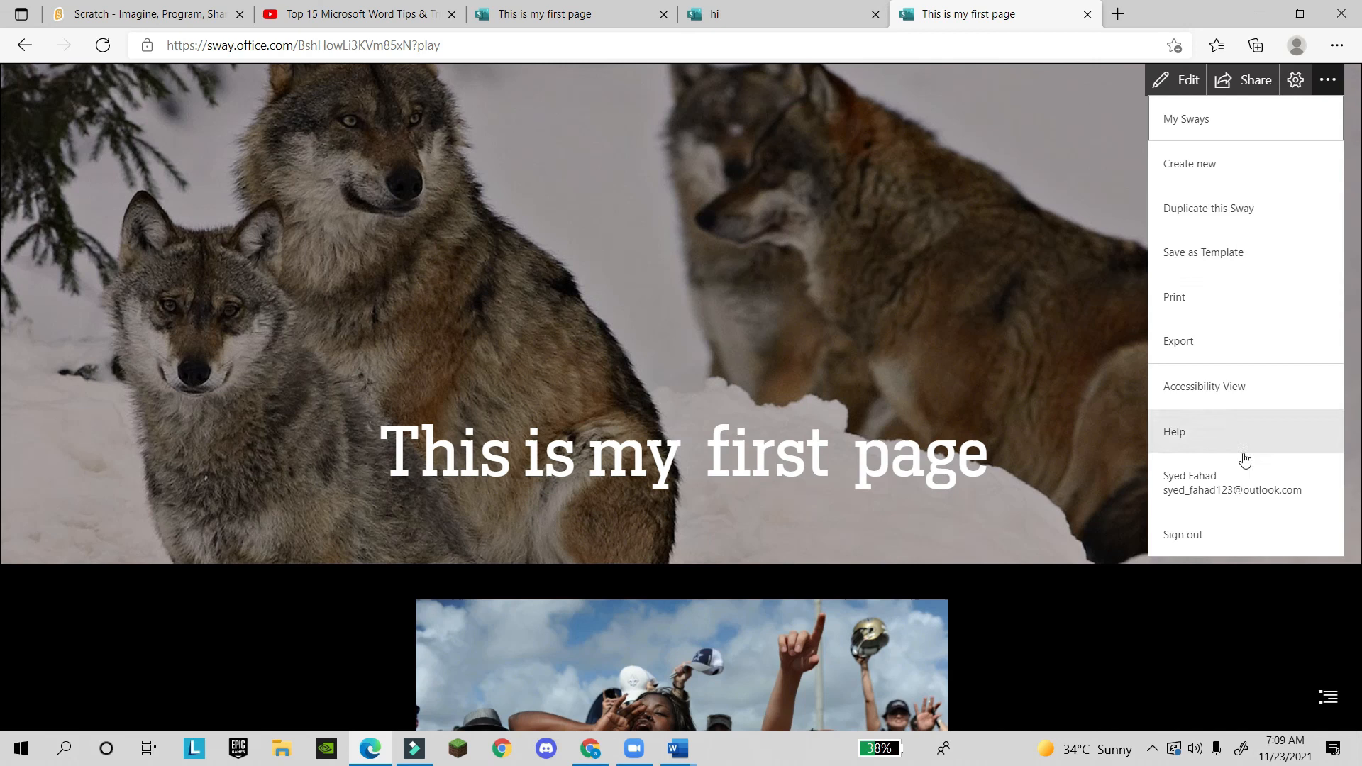
- Return to the My Sways home and scroll to the templates row showing the wolf page
click(1202, 253)
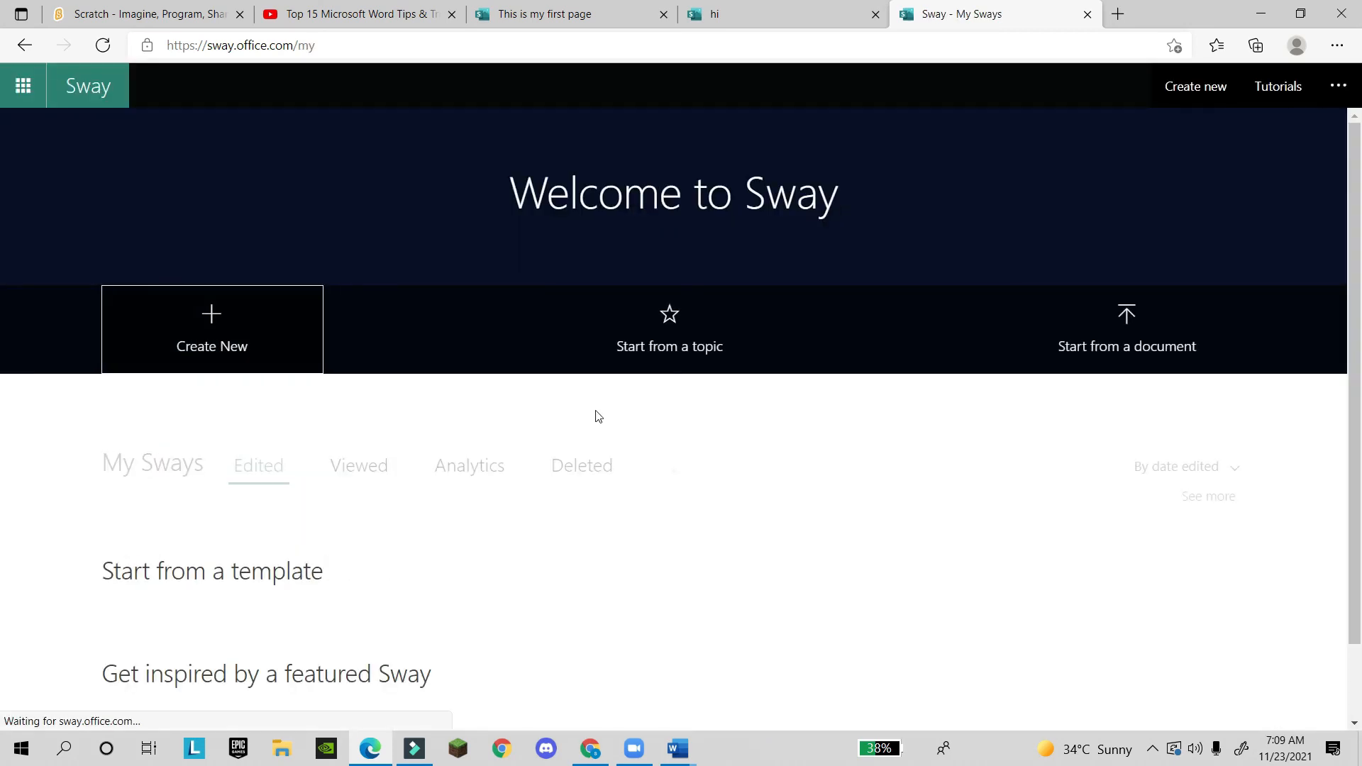
scroll(down, 3)
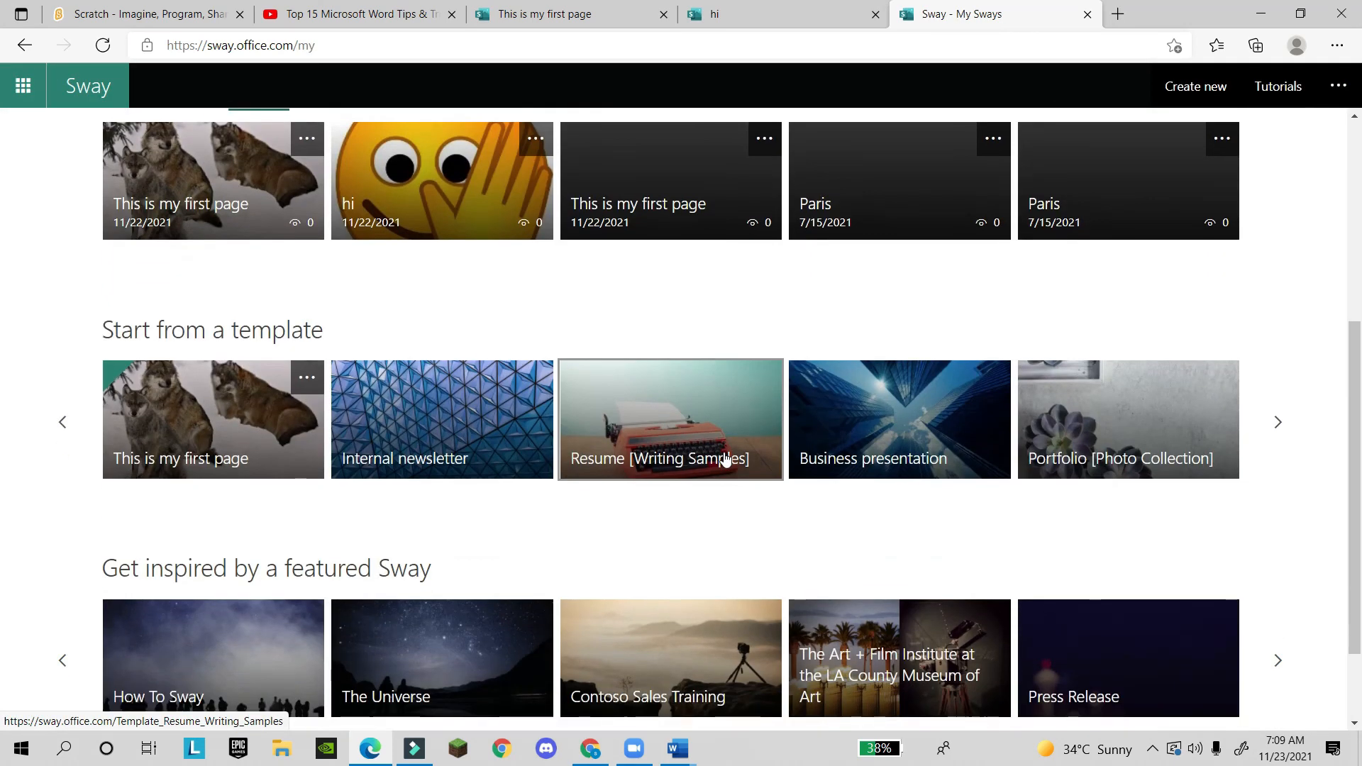